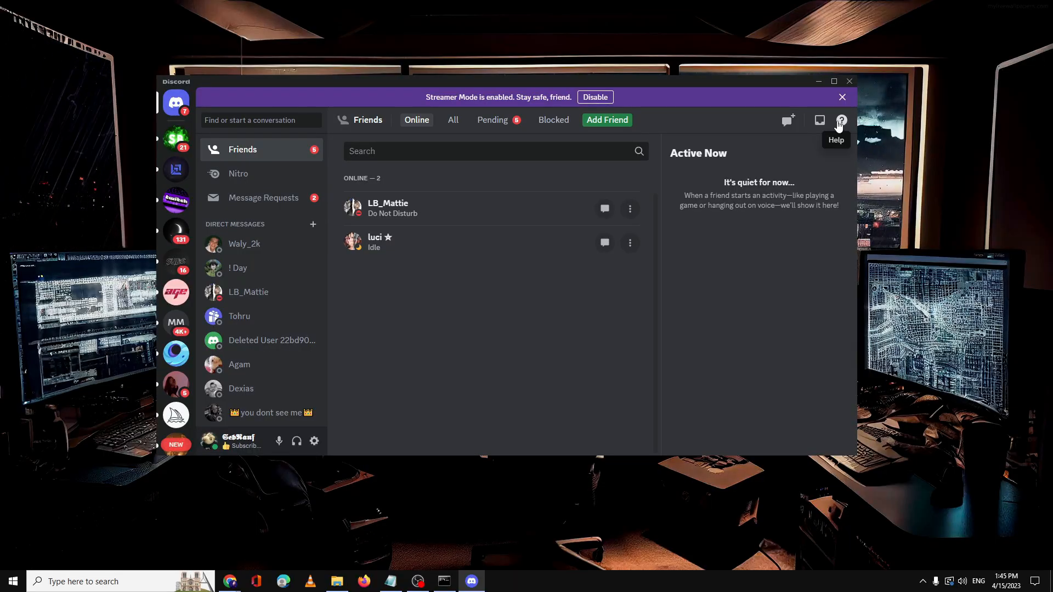
pyautogui.moveTo(799, 56)
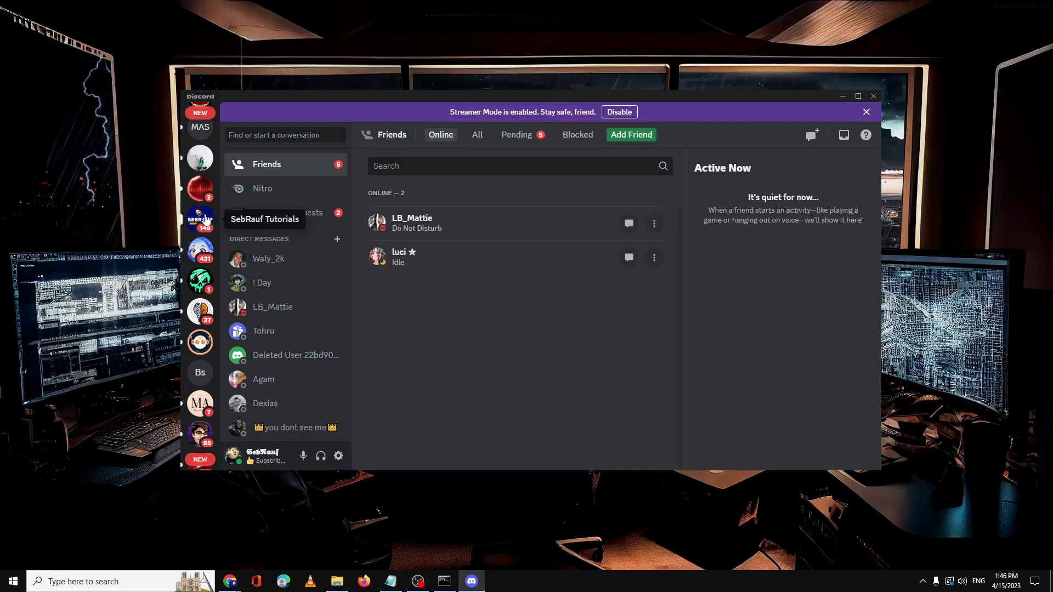
# - Open SebRauf Tutorials' Server Settings on the Members page, listing 613 members
pyautogui.click(200, 219)
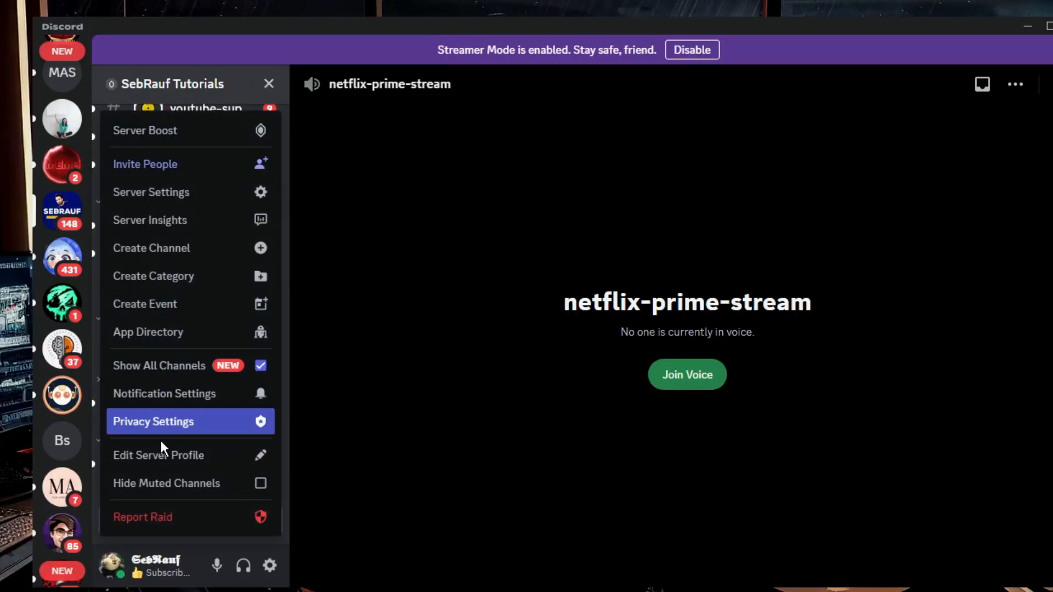
pyautogui.moveTo(156, 441)
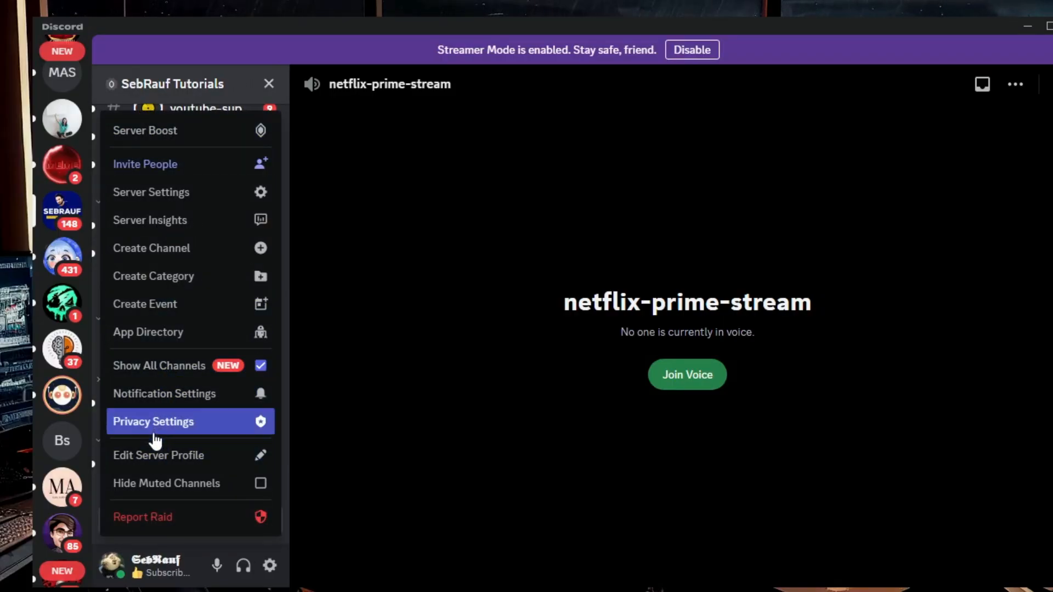
pyautogui.click(150, 192)
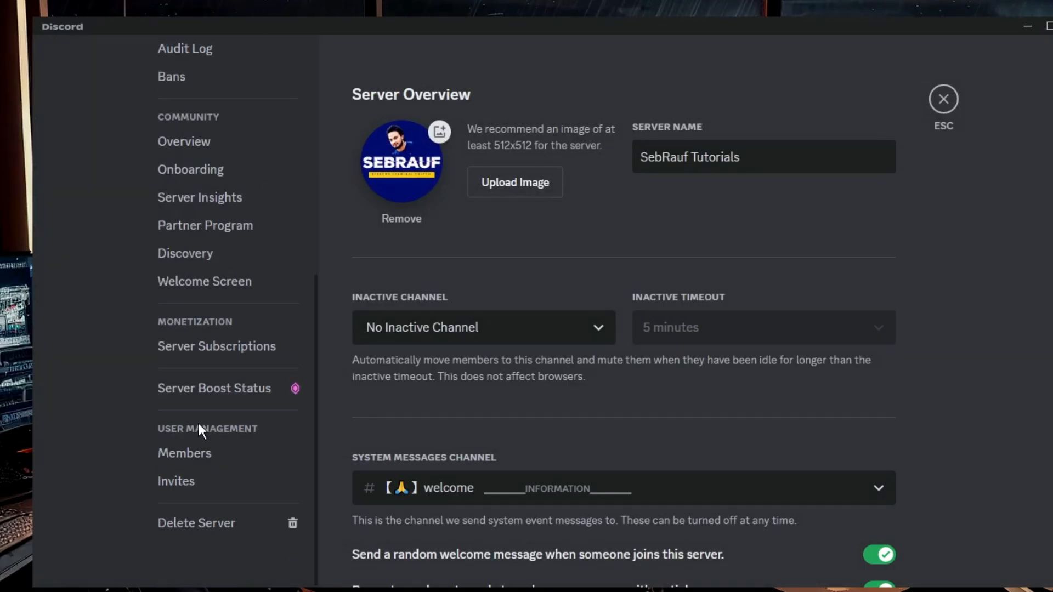
pyautogui.click(184, 452)
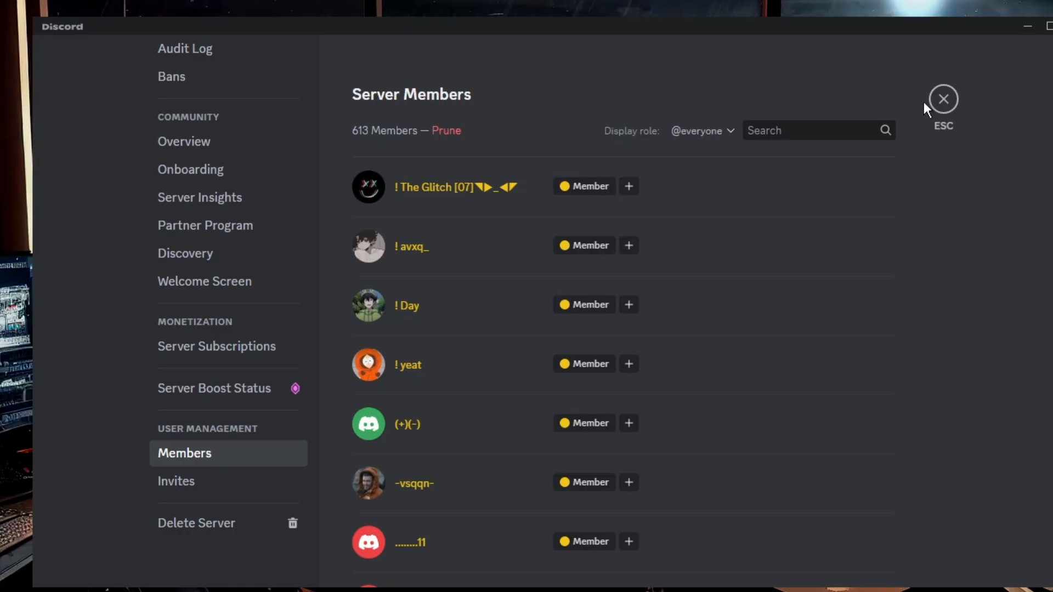
# - Close server settings and connect to the Music voice channel
pyautogui.click(943, 99)
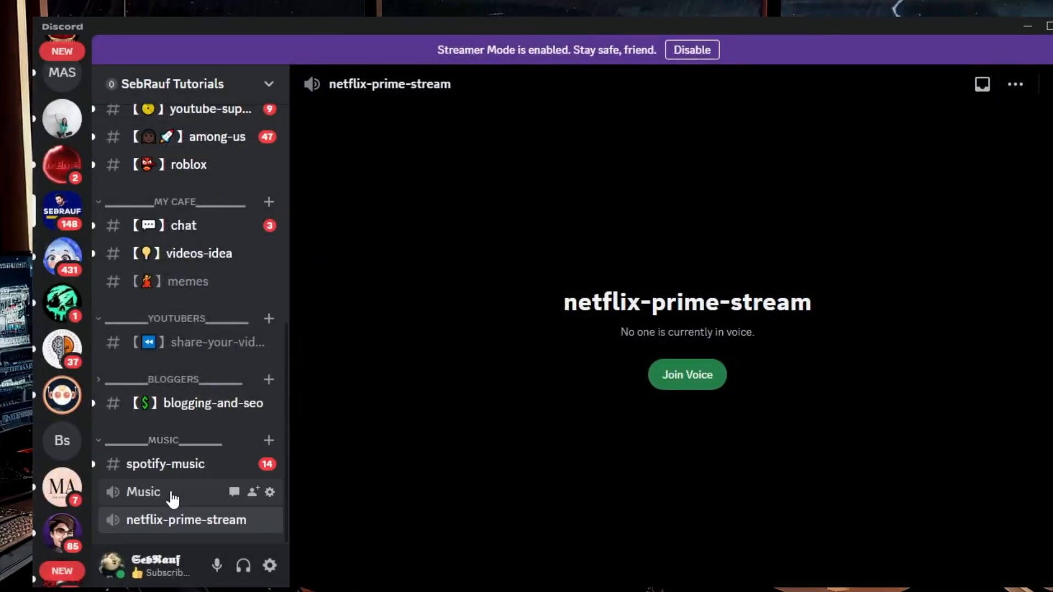
pyautogui.moveTo(184, 500)
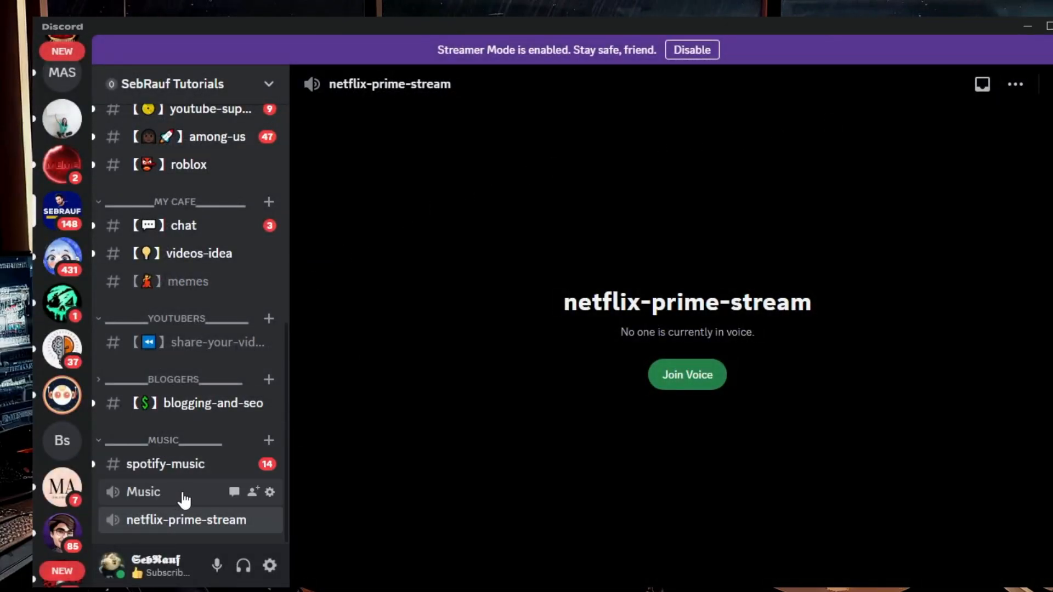
pyautogui.click(143, 491)
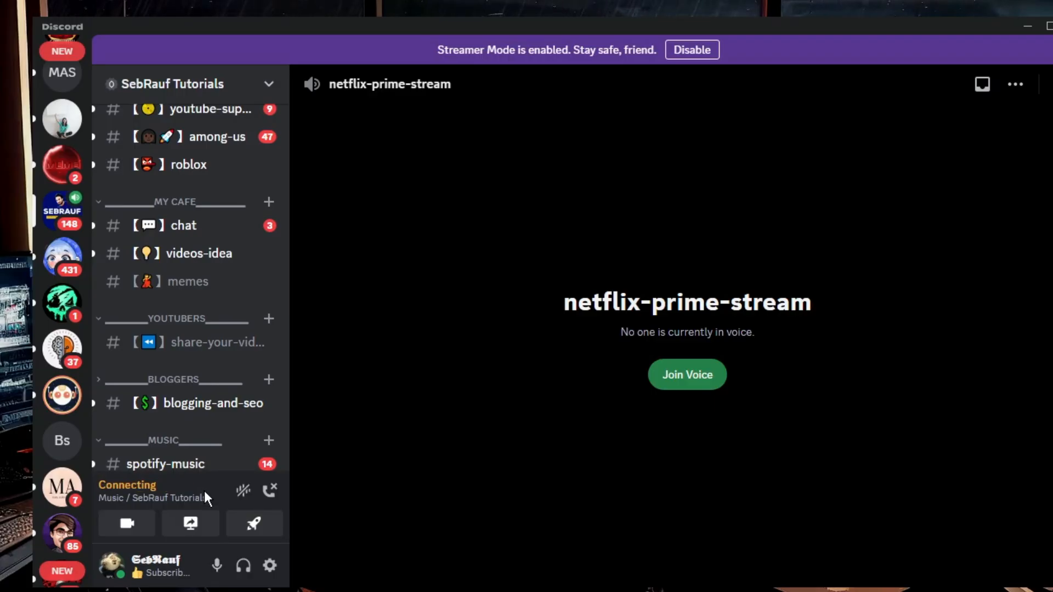
pyautogui.moveTo(190, 523)
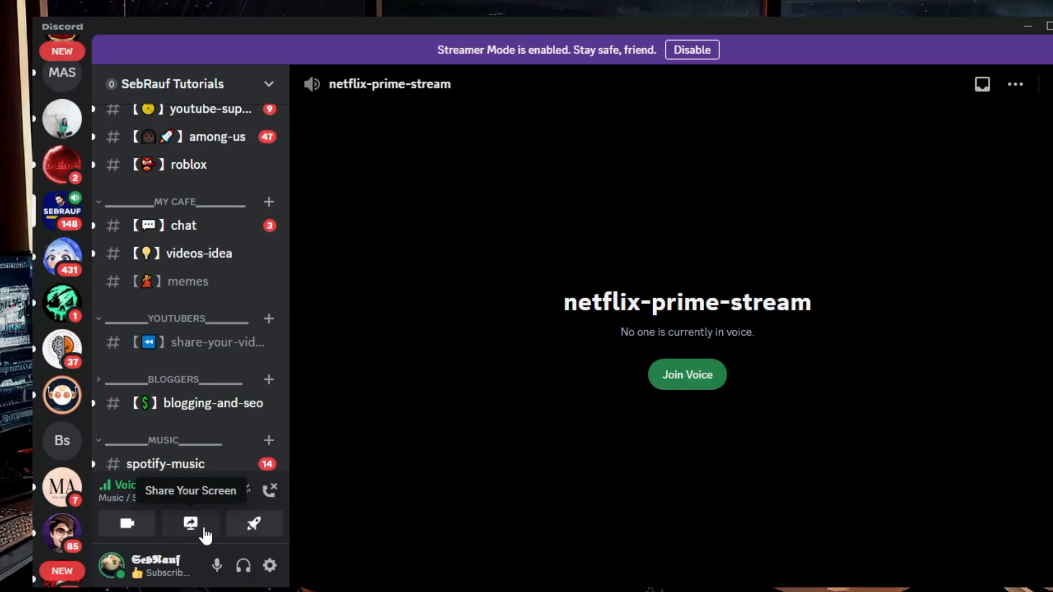
pyautogui.moveTo(212, 534)
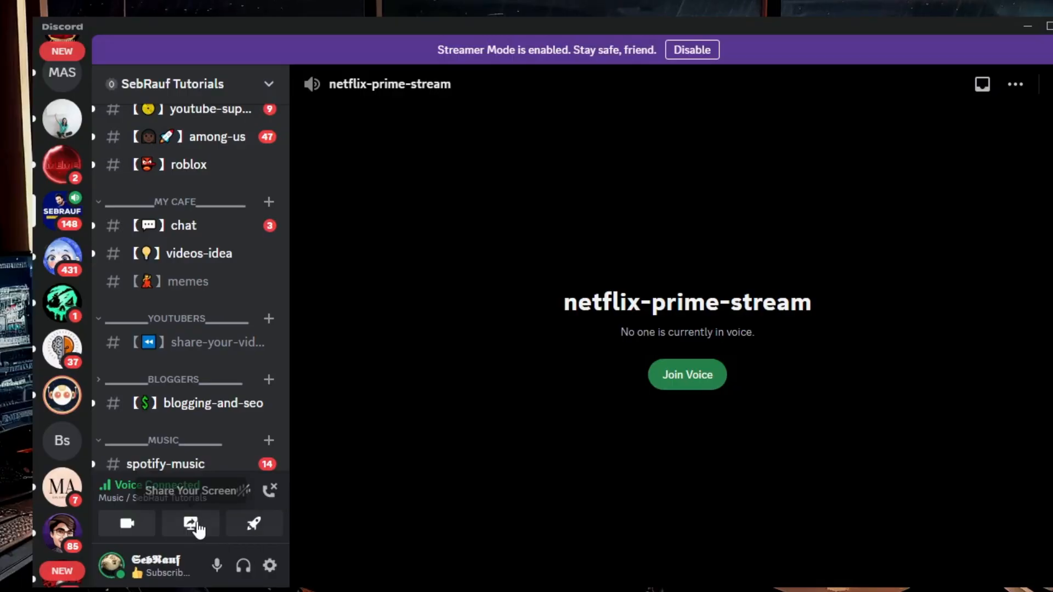
pyautogui.moveTo(254, 524)
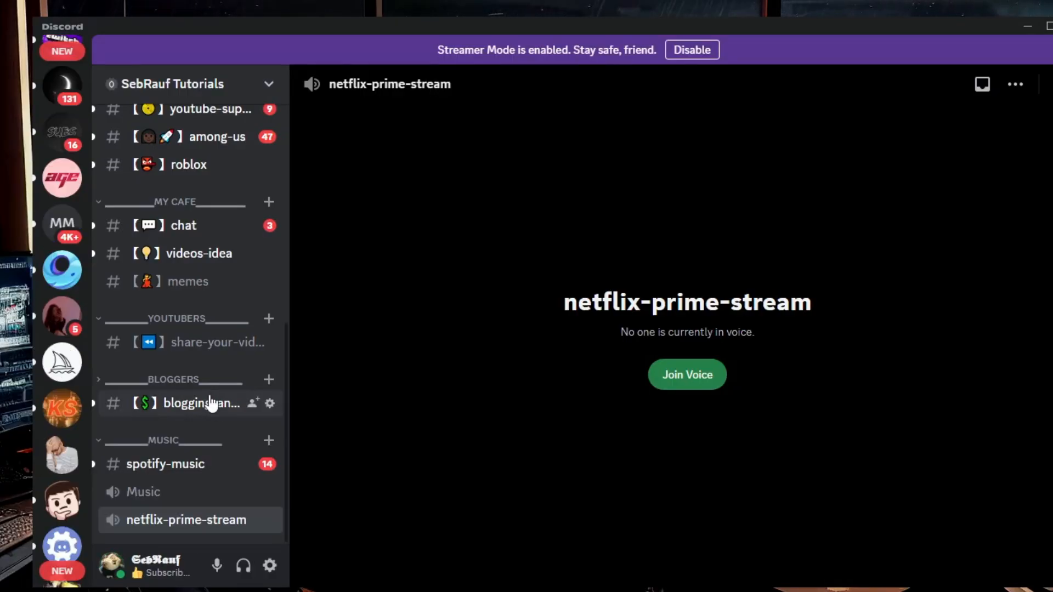
pyautogui.moveTo(210, 388)
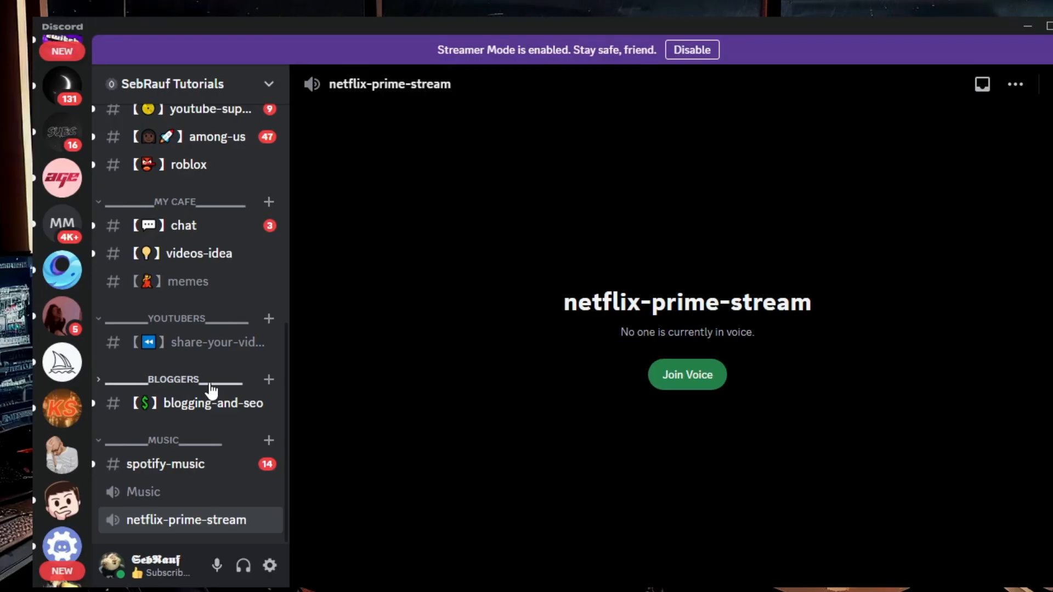
pyautogui.moveTo(448, 173)
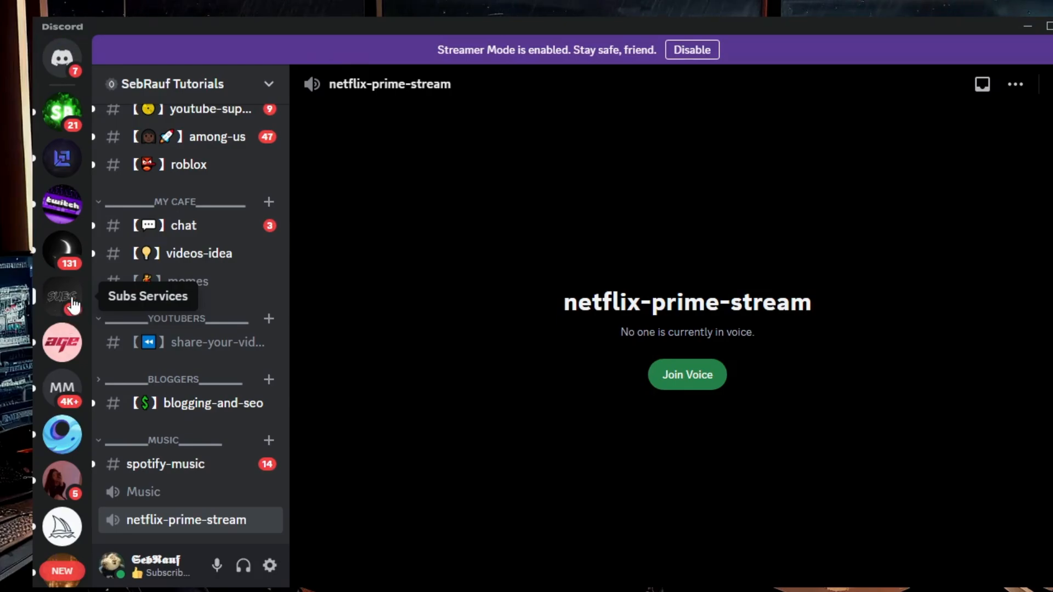
# - Open the Among US server's Server Settings on the Members page, showing 3 members
pyautogui.scroll(-3)
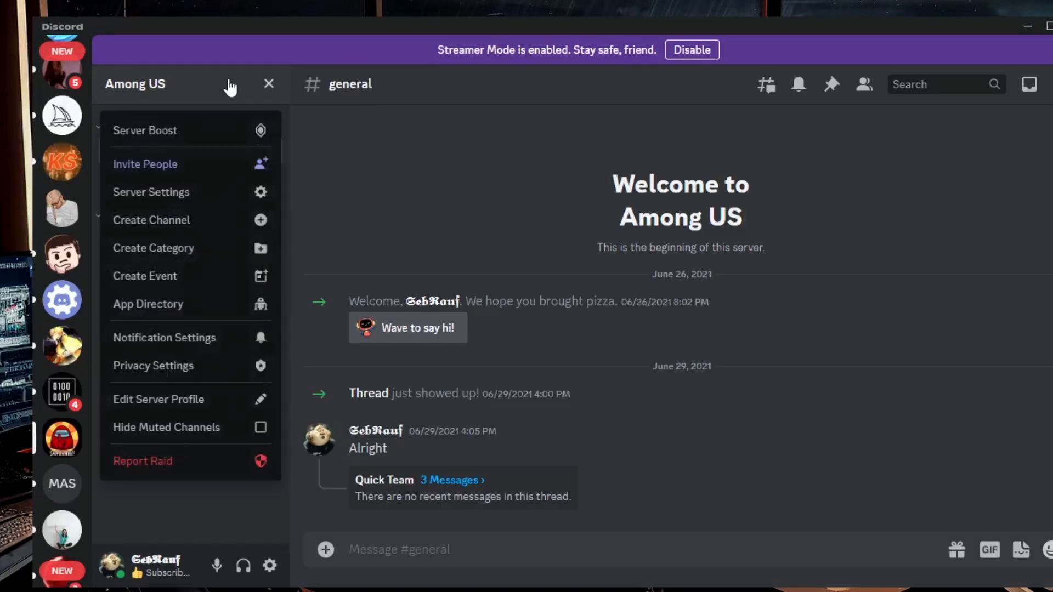
pyautogui.click(150, 192)
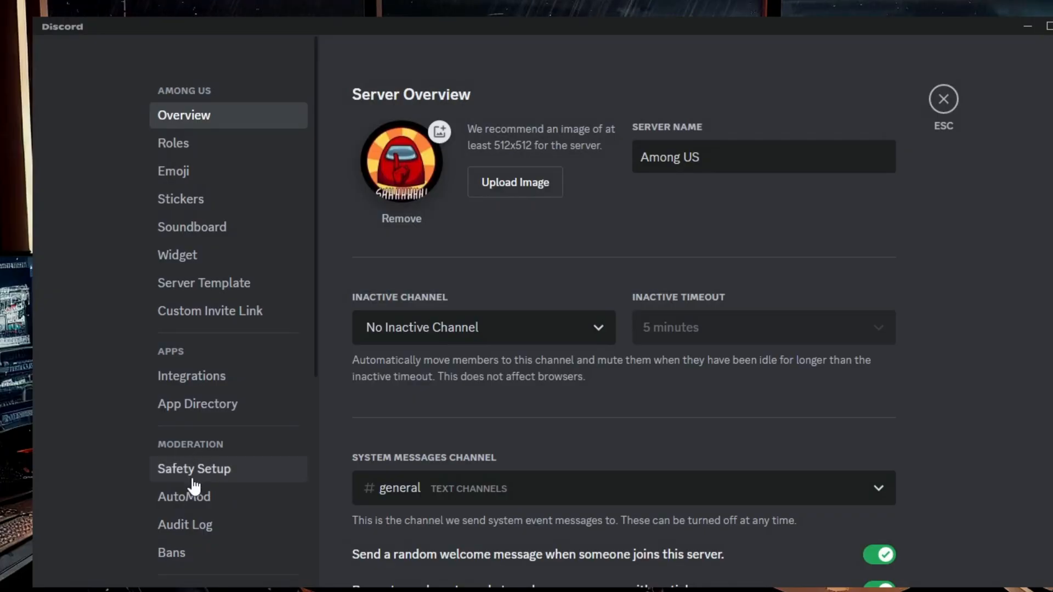
pyautogui.click(185, 453)
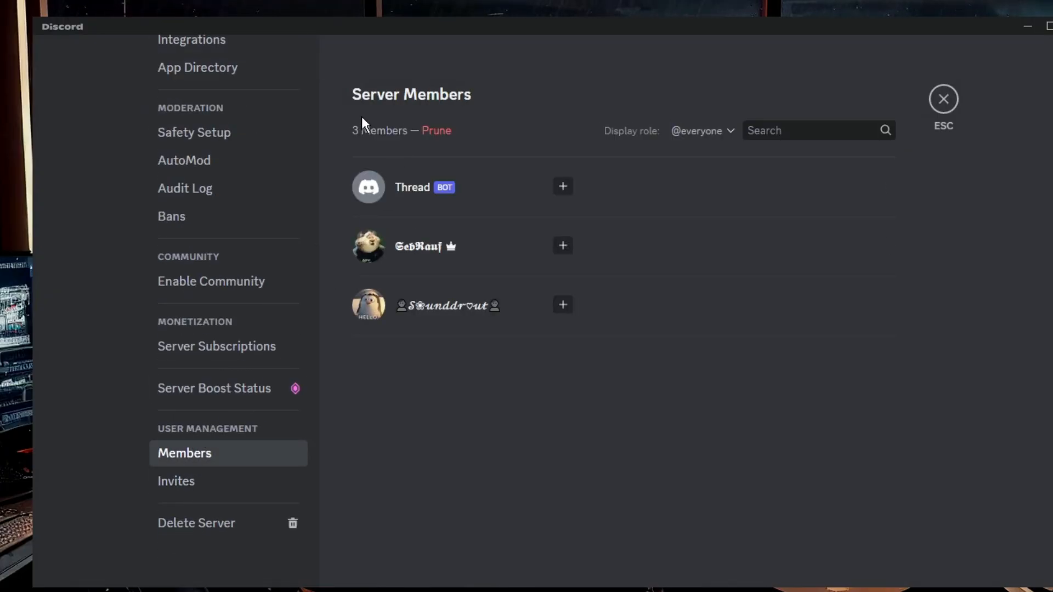
pyautogui.moveTo(943, 109)
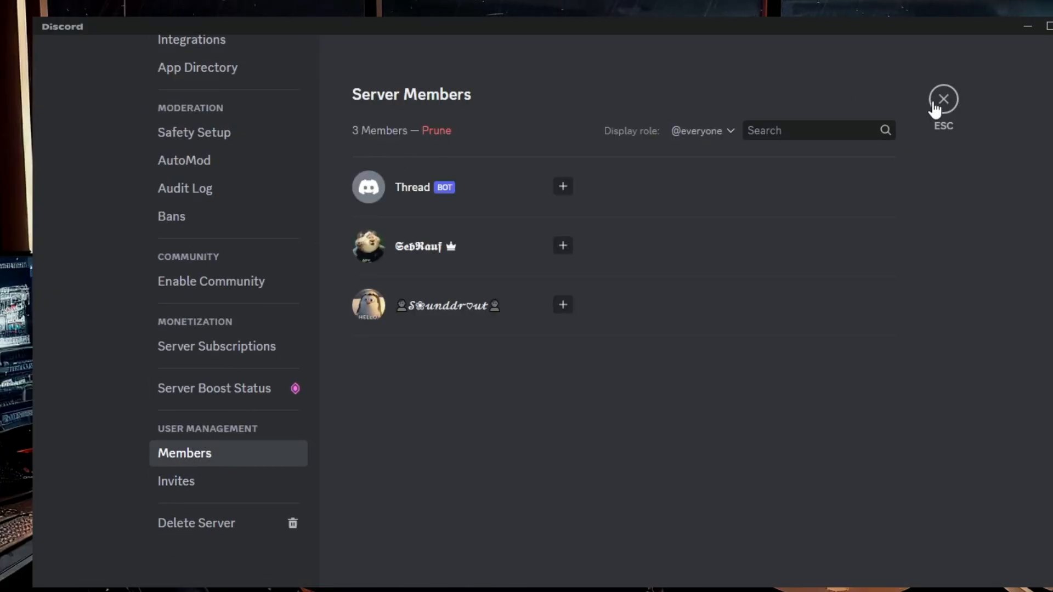
# - Close settings, join the Lobby voice channel, then disconnect from the call
pyautogui.click(942, 98)
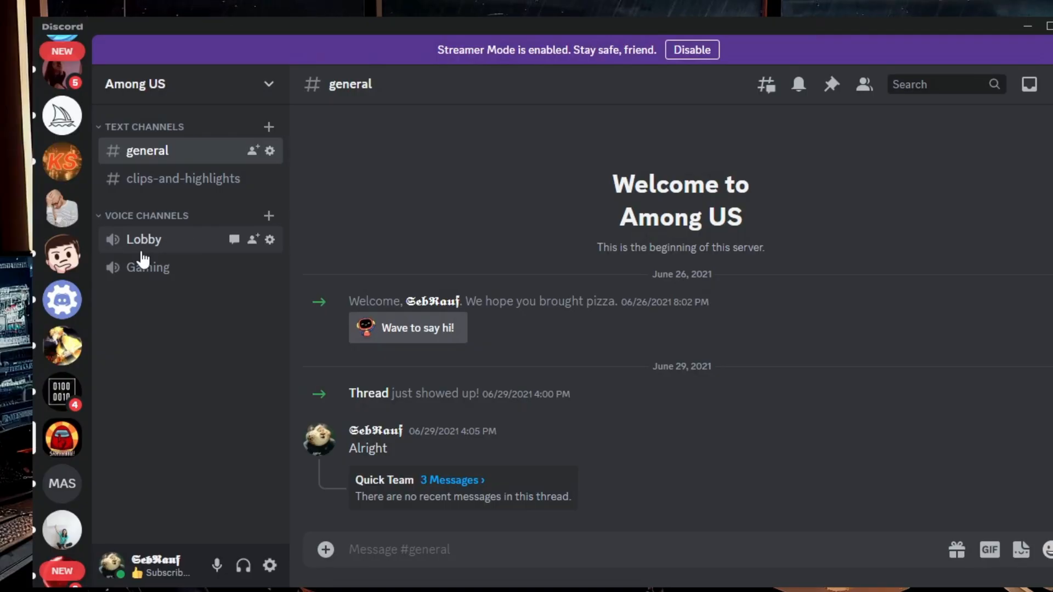
pyautogui.click(143, 240)
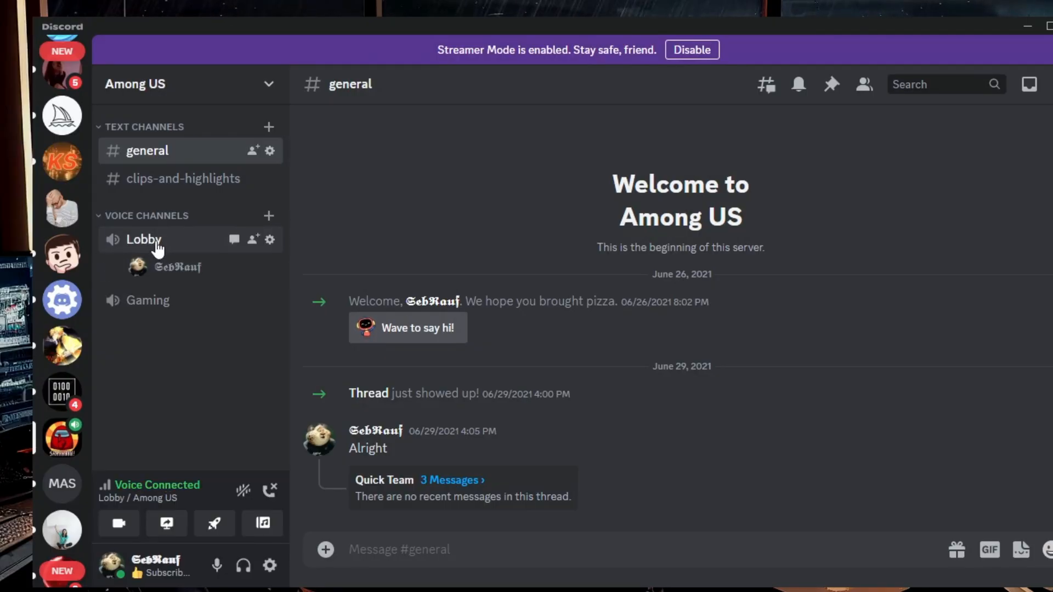
pyautogui.moveTo(260, 523)
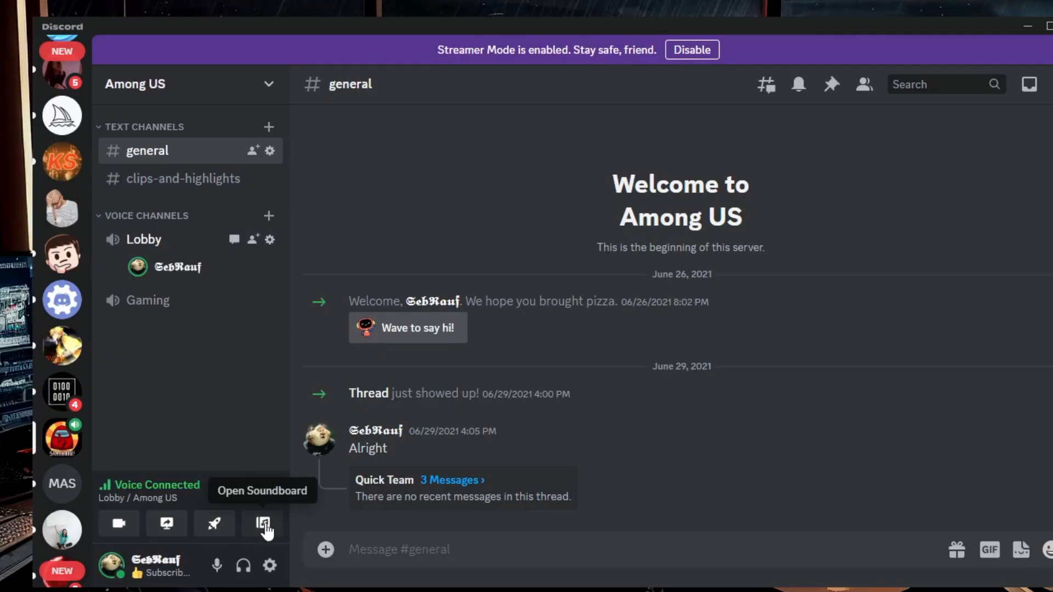
pyautogui.moveTo(269, 491)
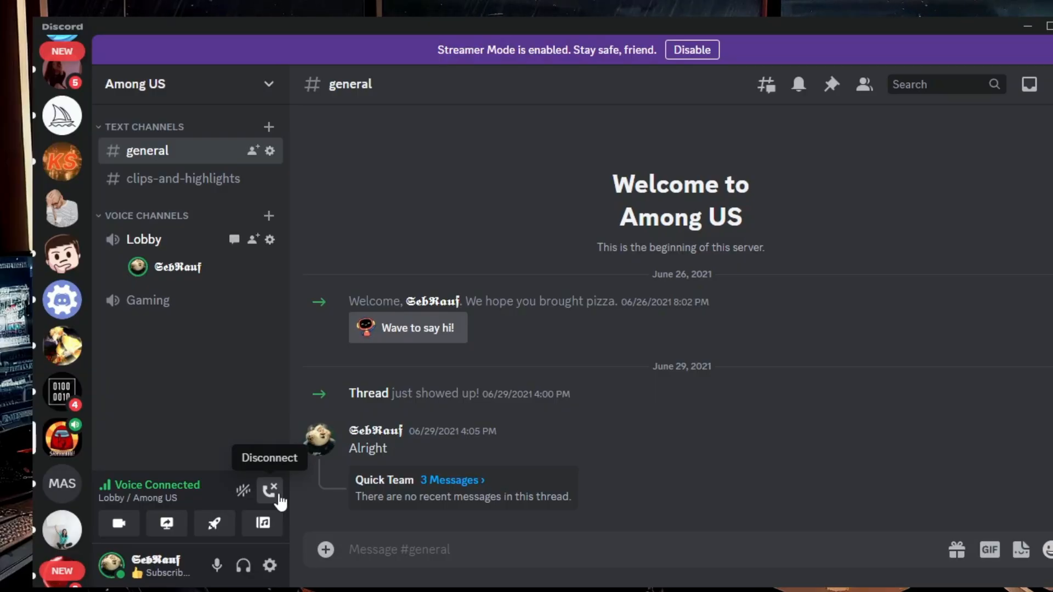
pyautogui.click(269, 488)
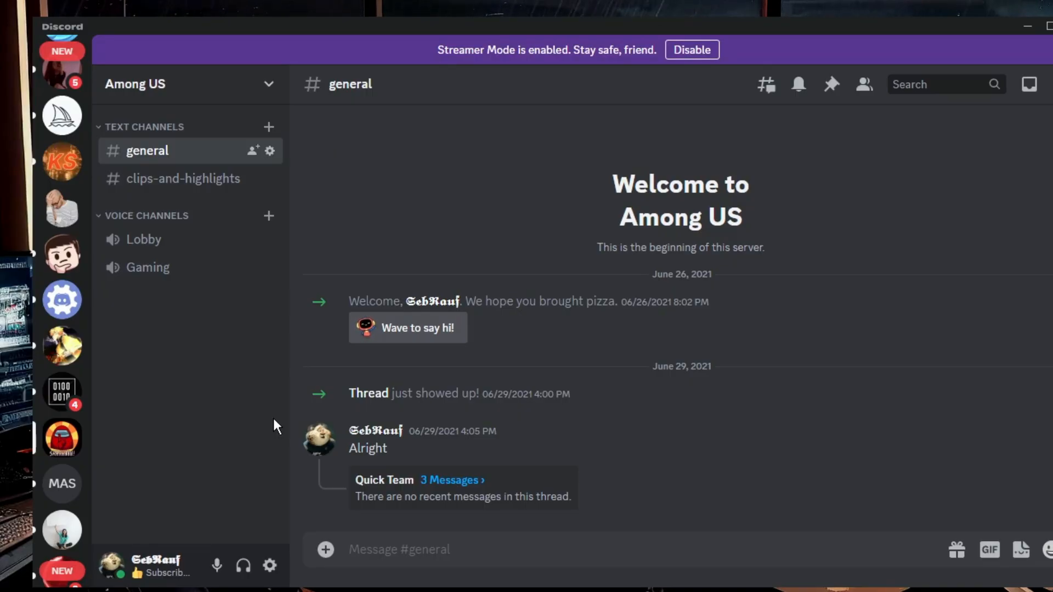
pyautogui.moveTo(186, 315)
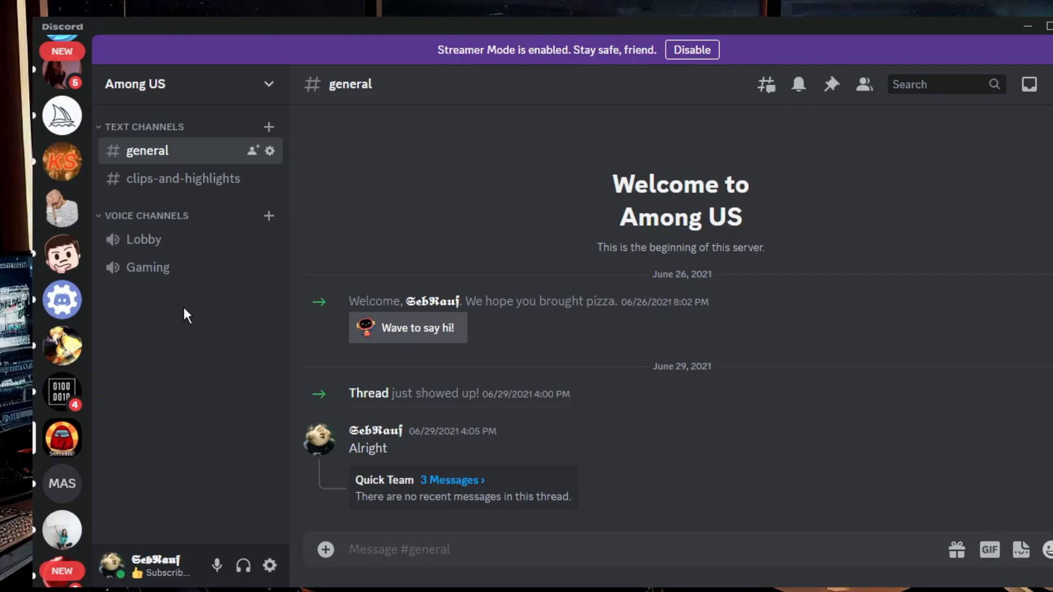
pyautogui.moveTo(270, 564)
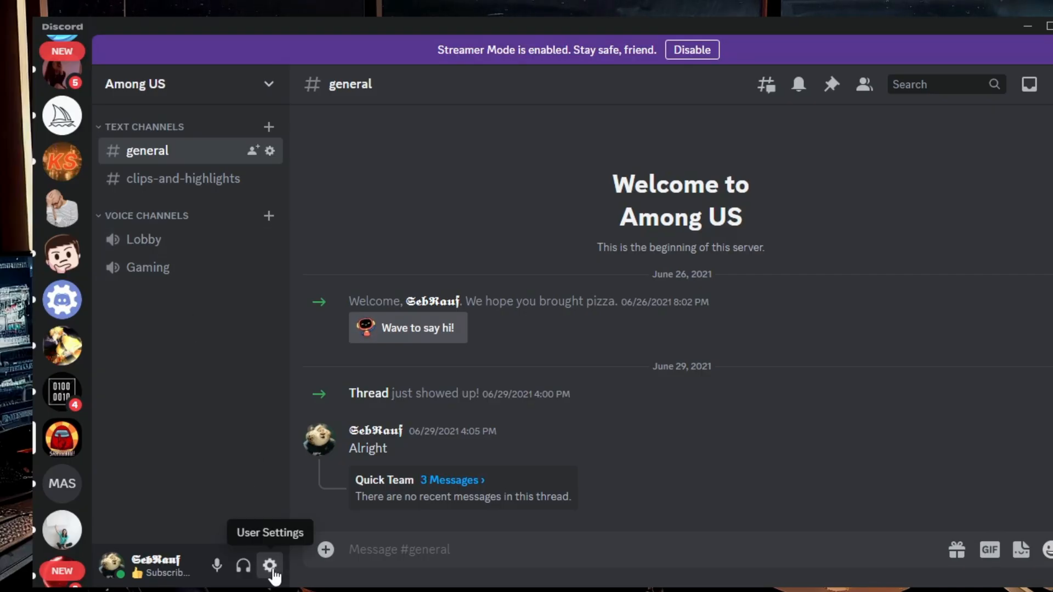
# - Open User Settings to Voice Settings, then close them to return to #general
pyautogui.click(270, 565)
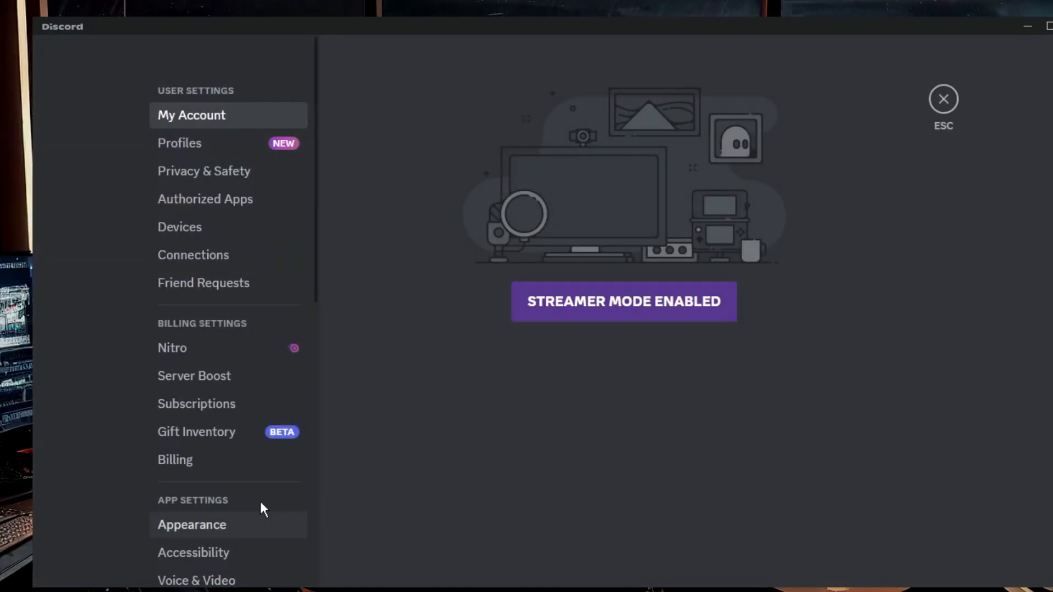
pyautogui.moveTo(222, 356)
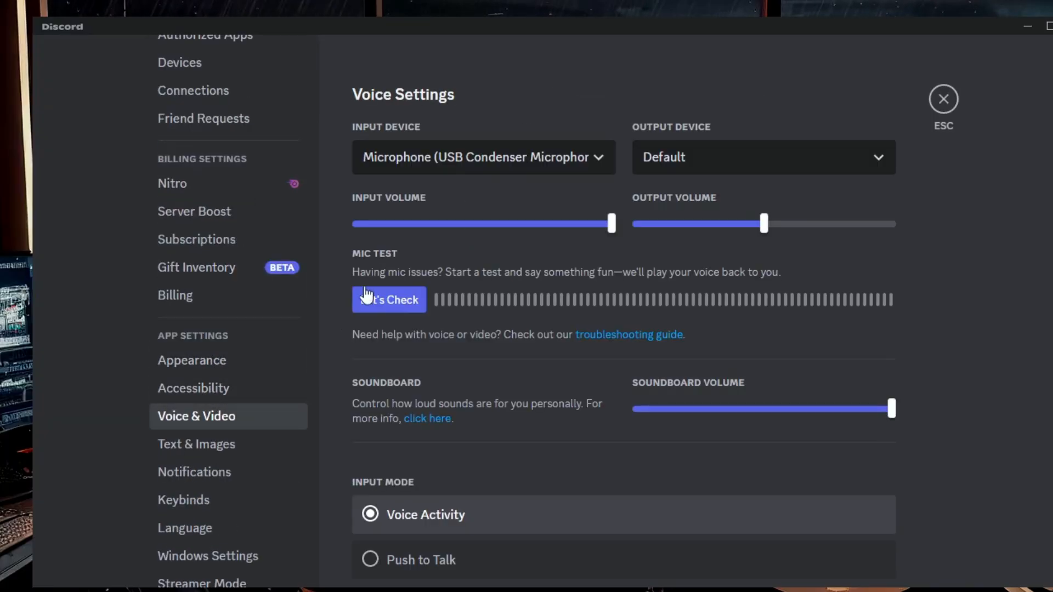
pyautogui.moveTo(651, 151)
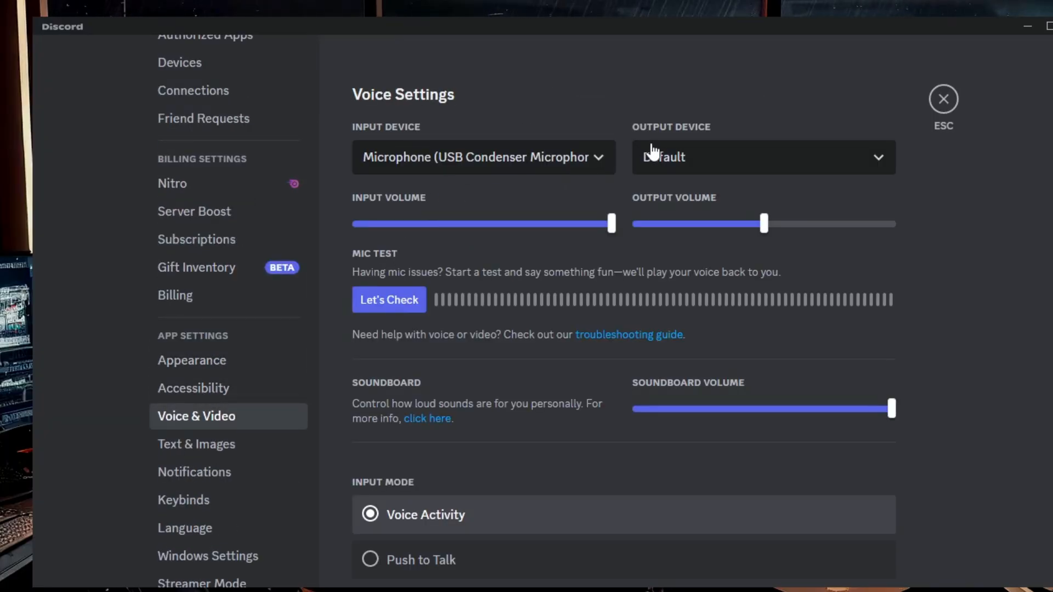
pyautogui.moveTo(468, 168)
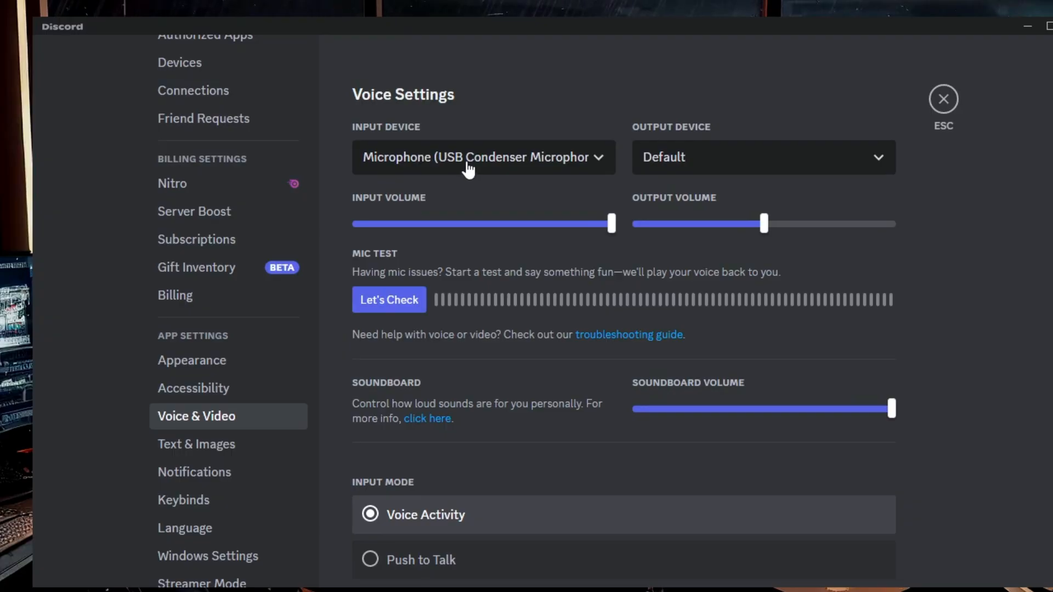
pyautogui.moveTo(628, 165)
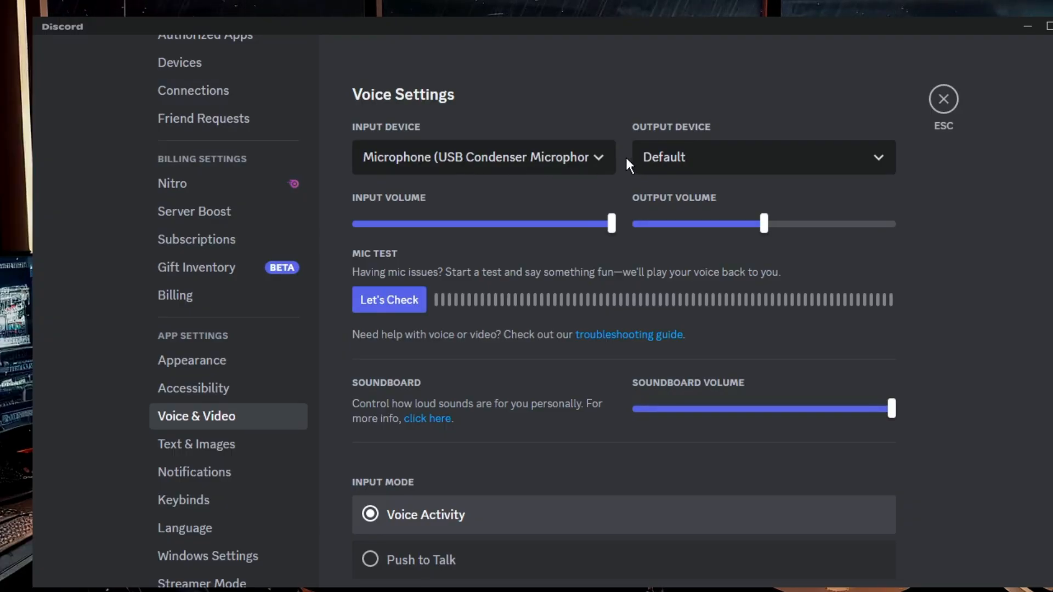
pyautogui.click(942, 98)
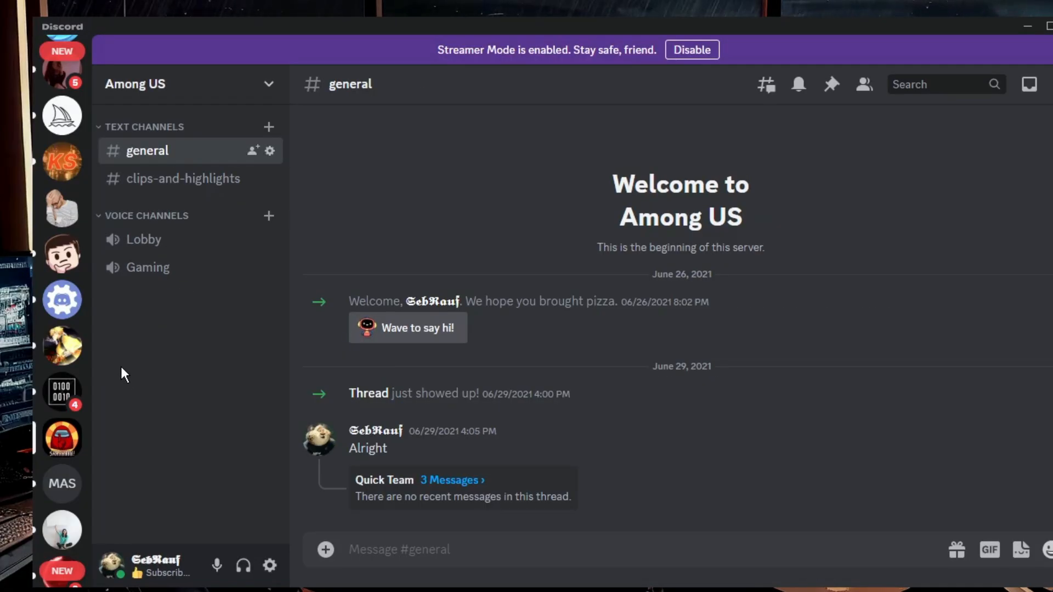
pyautogui.moveTo(62, 438)
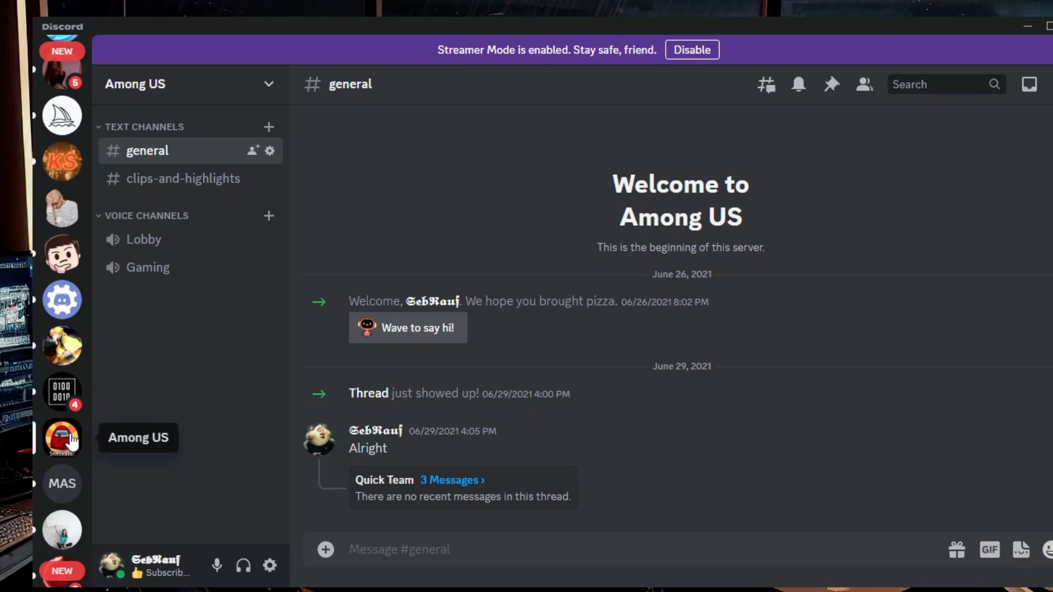
pyautogui.moveTo(63, 437)
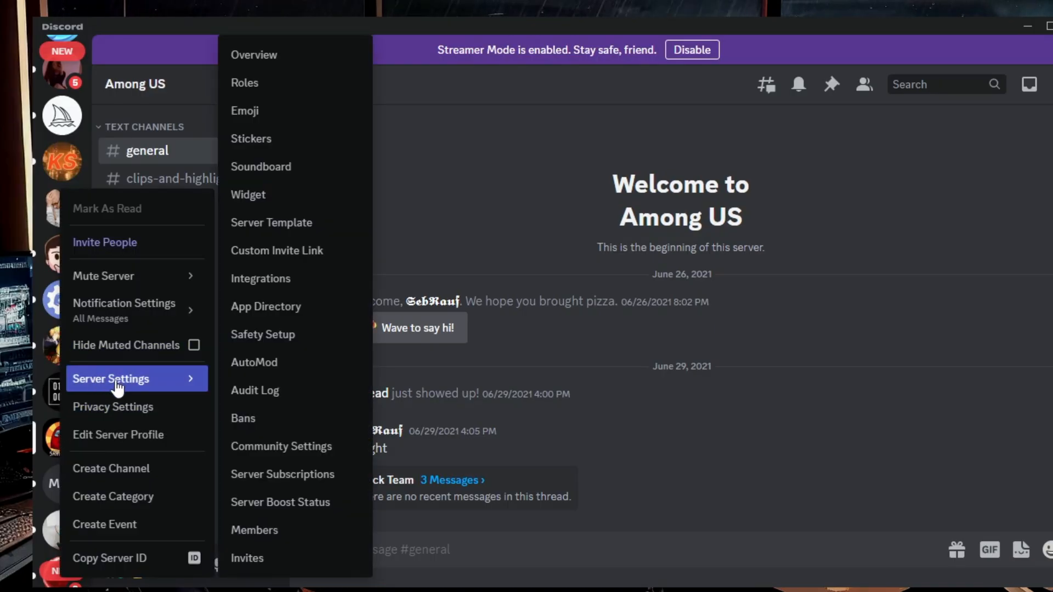
pyautogui.moveTo(272, 194)
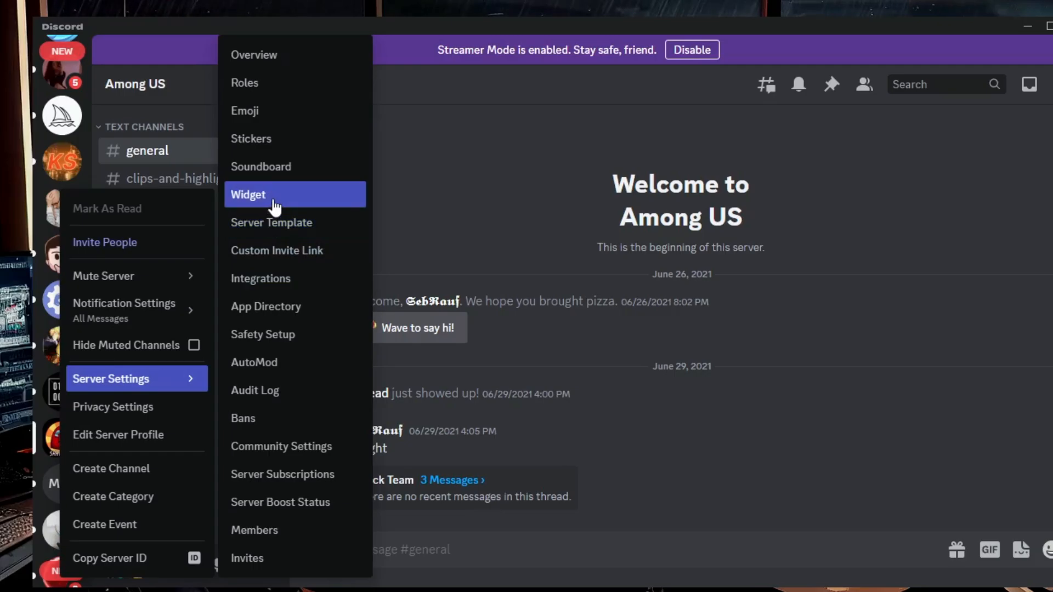
pyautogui.moveTo(282, 417)
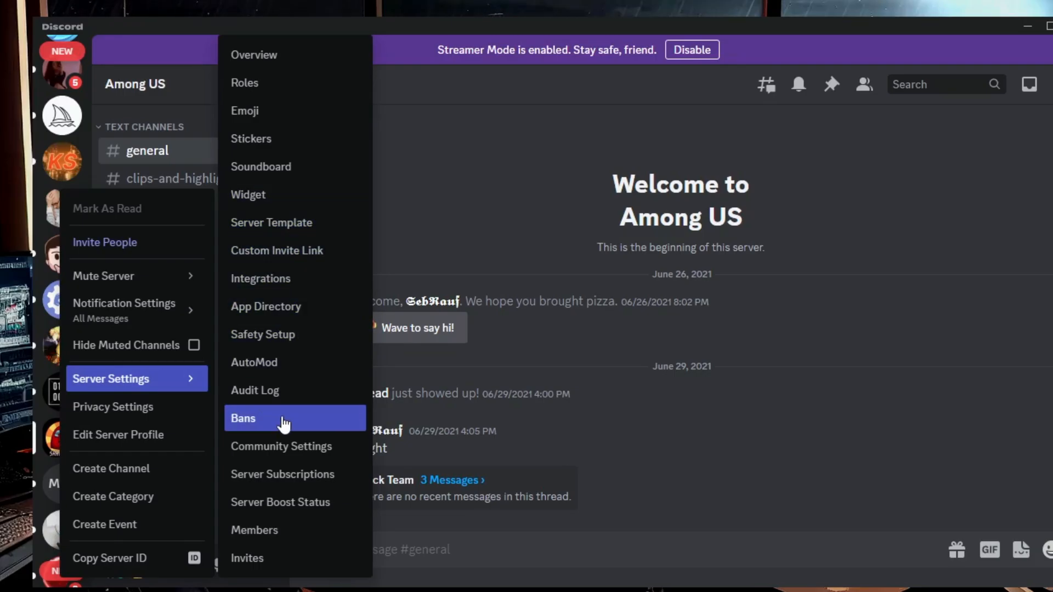
pyautogui.moveTo(306, 455)
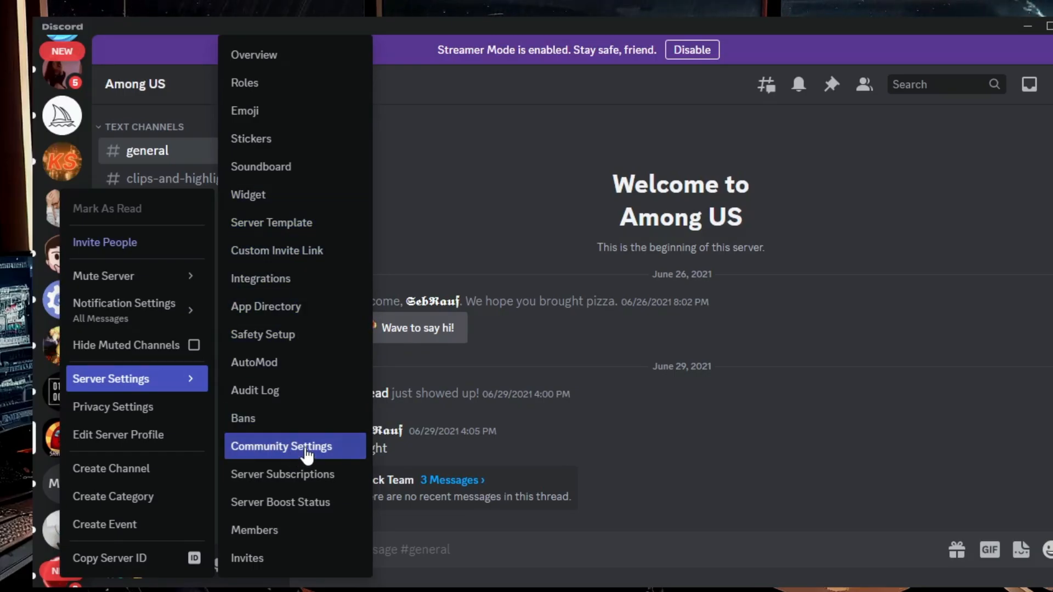
# - View the Among US Community Settings page, then close the Discord window
pyautogui.click(281, 446)
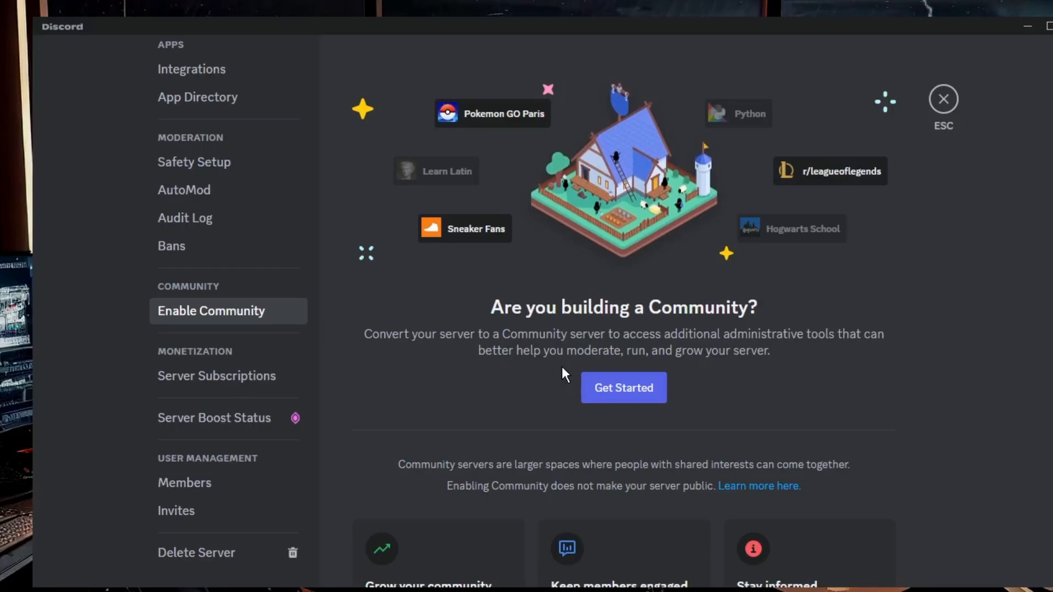
pyautogui.moveTo(623, 387)
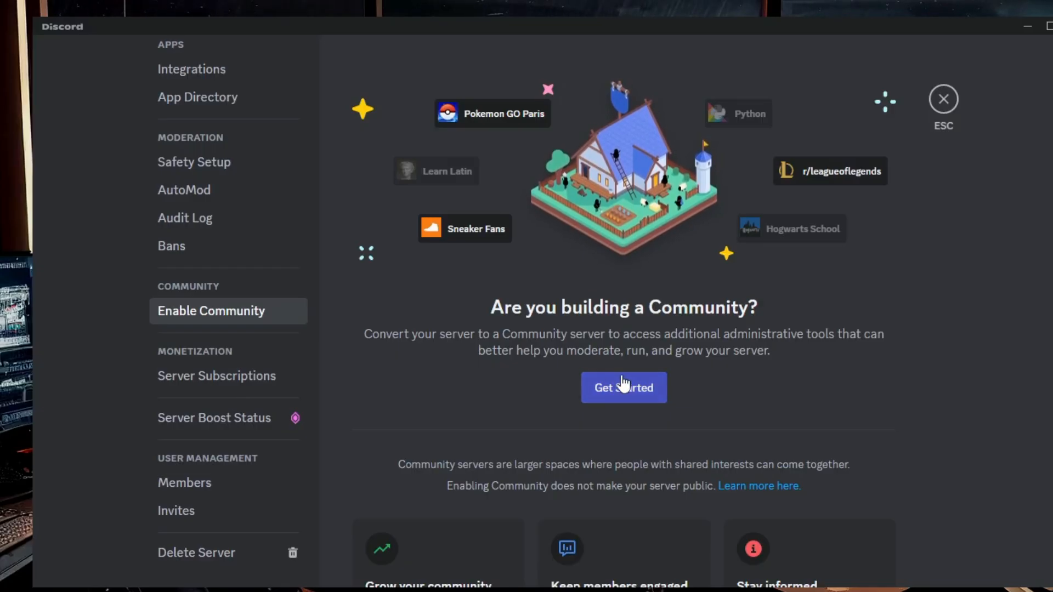
pyautogui.moveTo(741, 397)
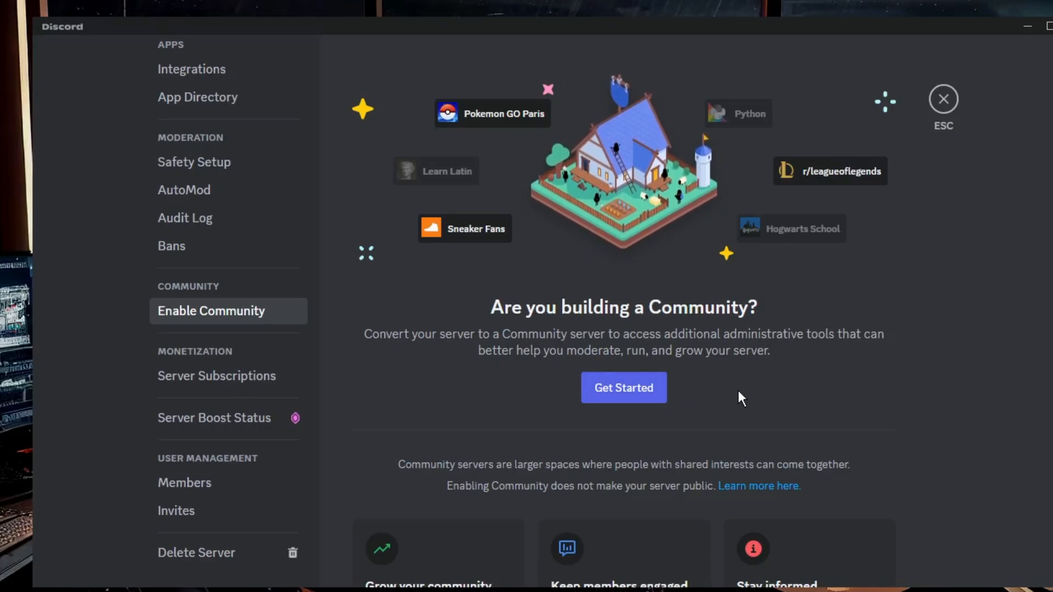
pyautogui.scroll(-3)
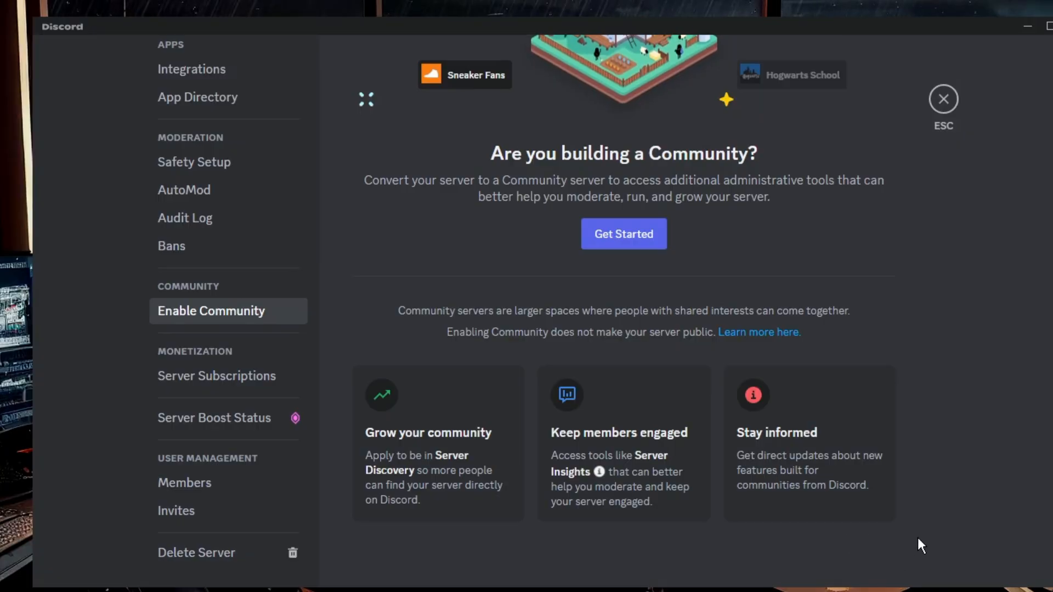
pyautogui.moveTo(887, 548)
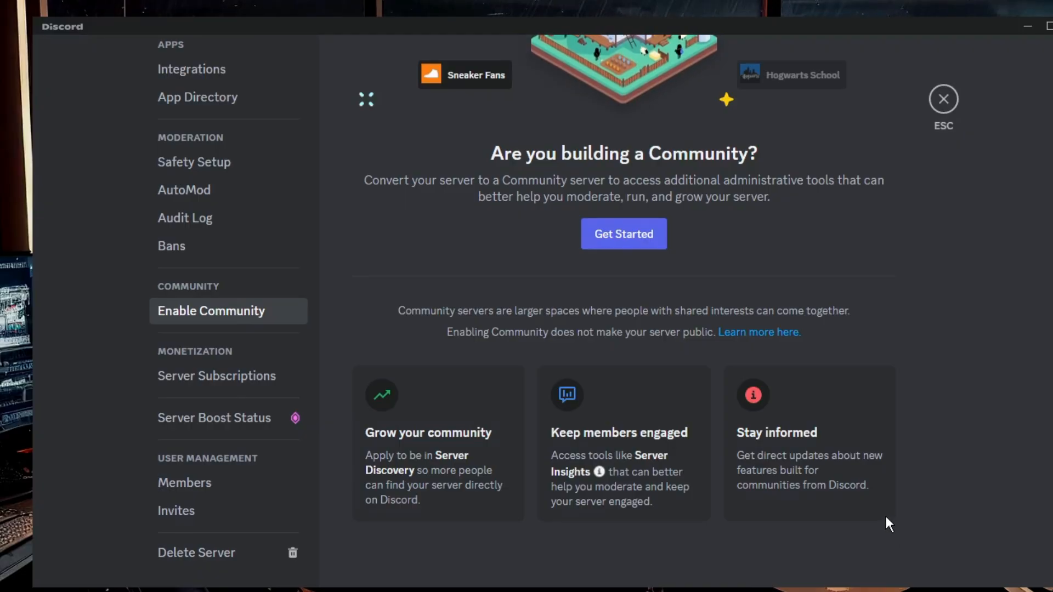
pyautogui.moveTo(879, 514)
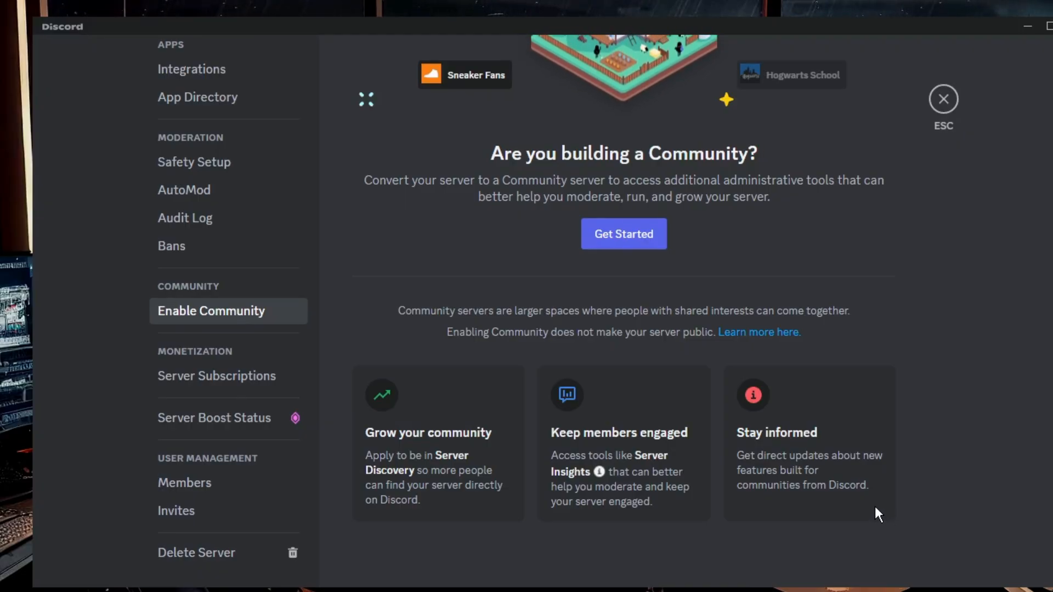
pyautogui.moveTo(786, 359)
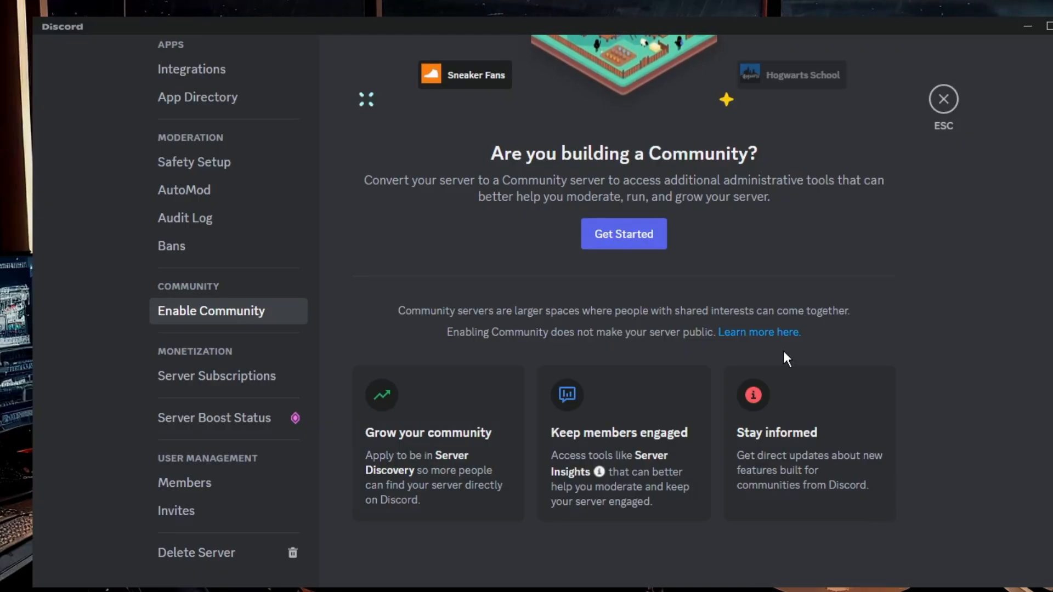
pyautogui.moveTo(970, 196)
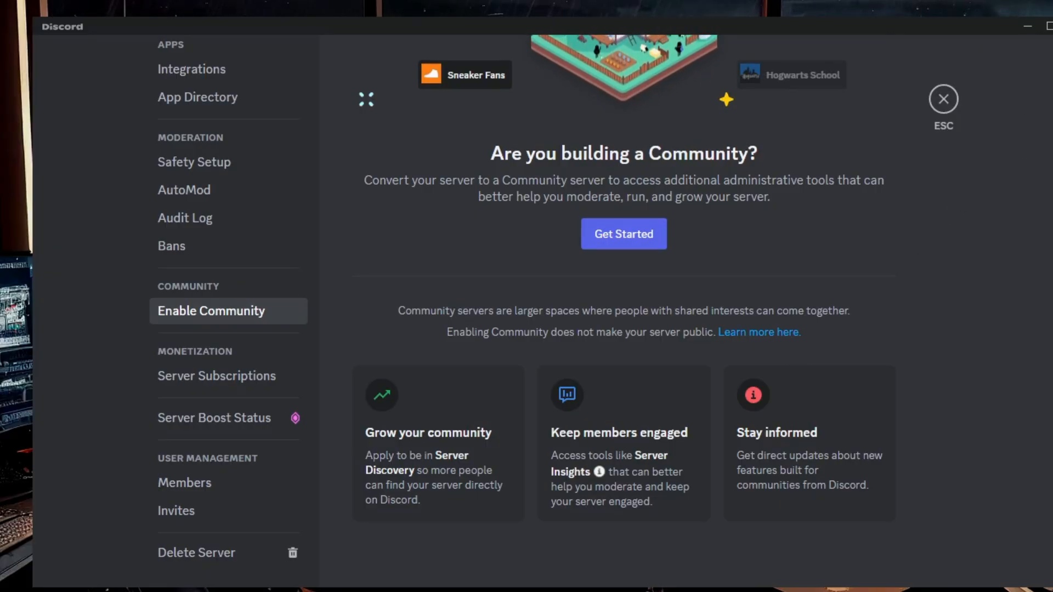
pyautogui.click(943, 99)
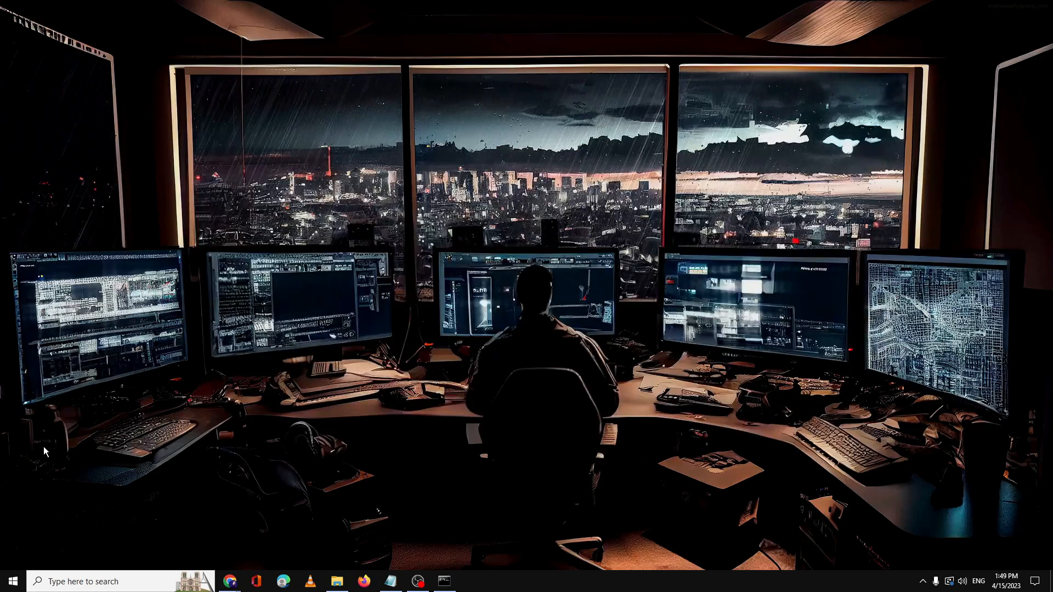
pyautogui.press('Win+r')
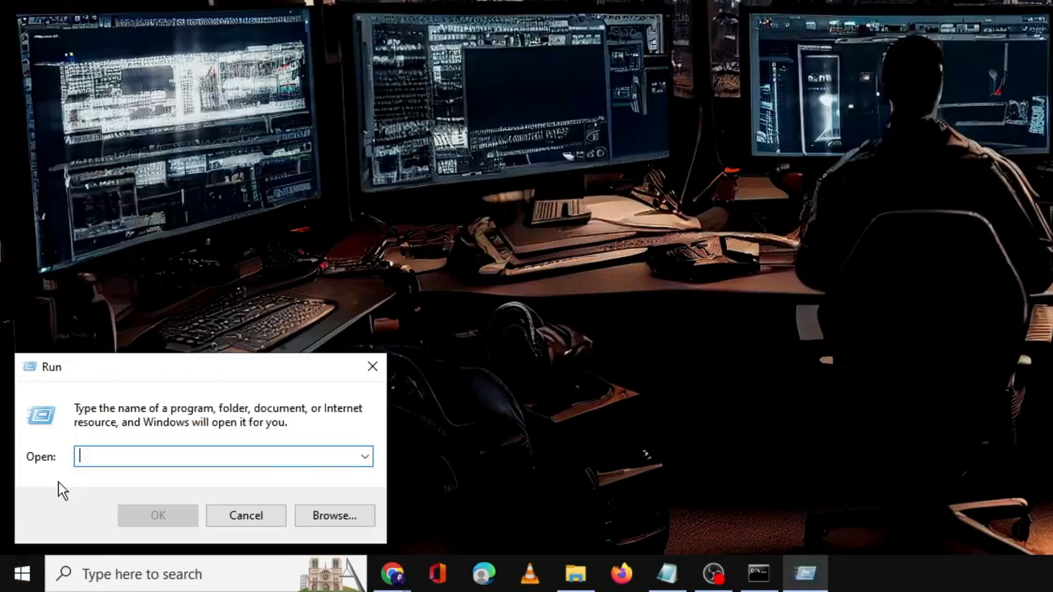
pyautogui.moveTo(71, 482)
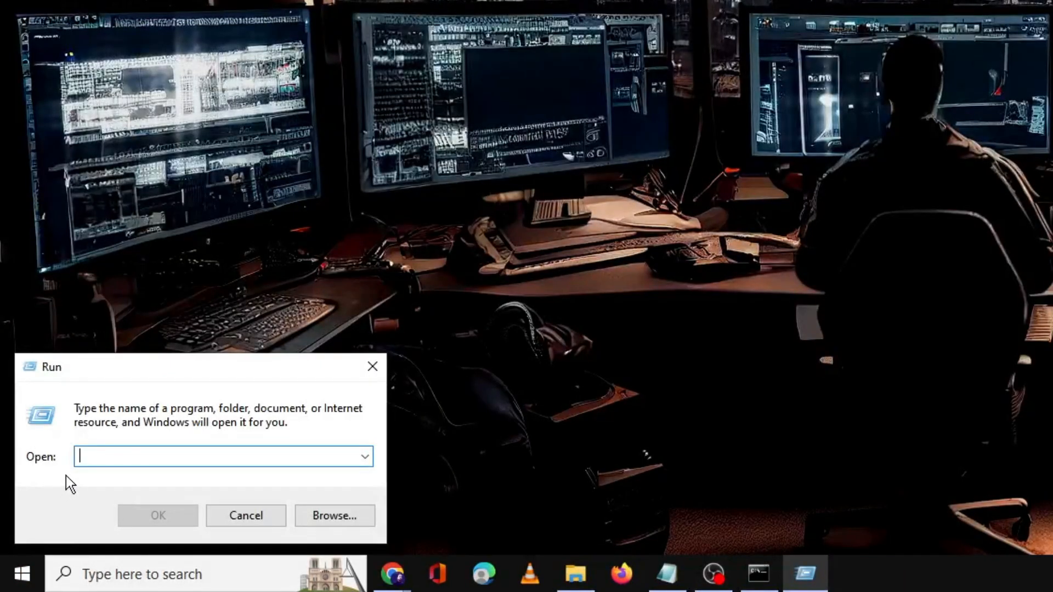
pyautogui.write('%app')
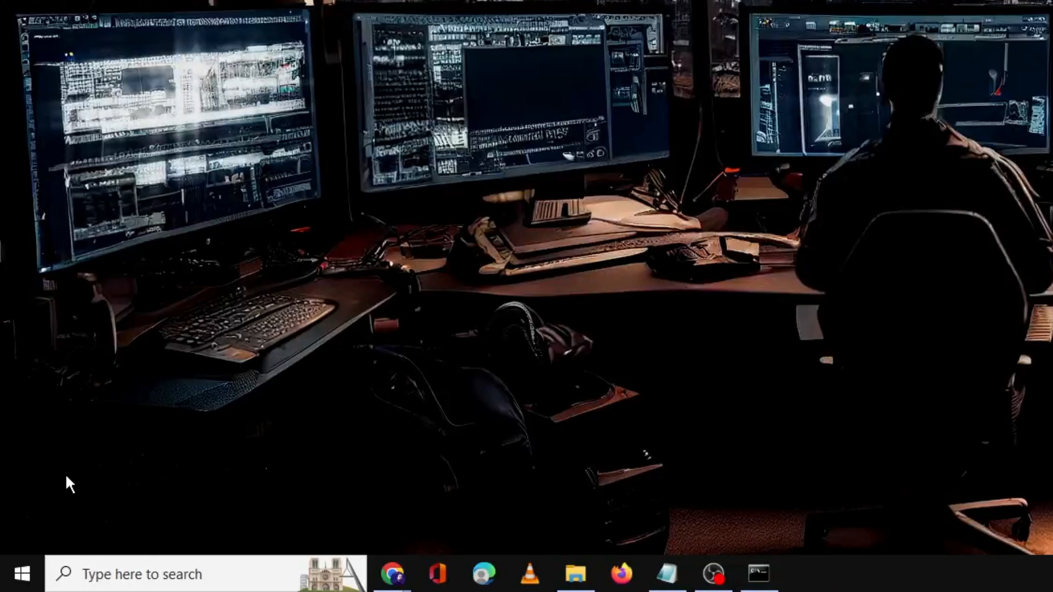
pyautogui.click(573, 574)
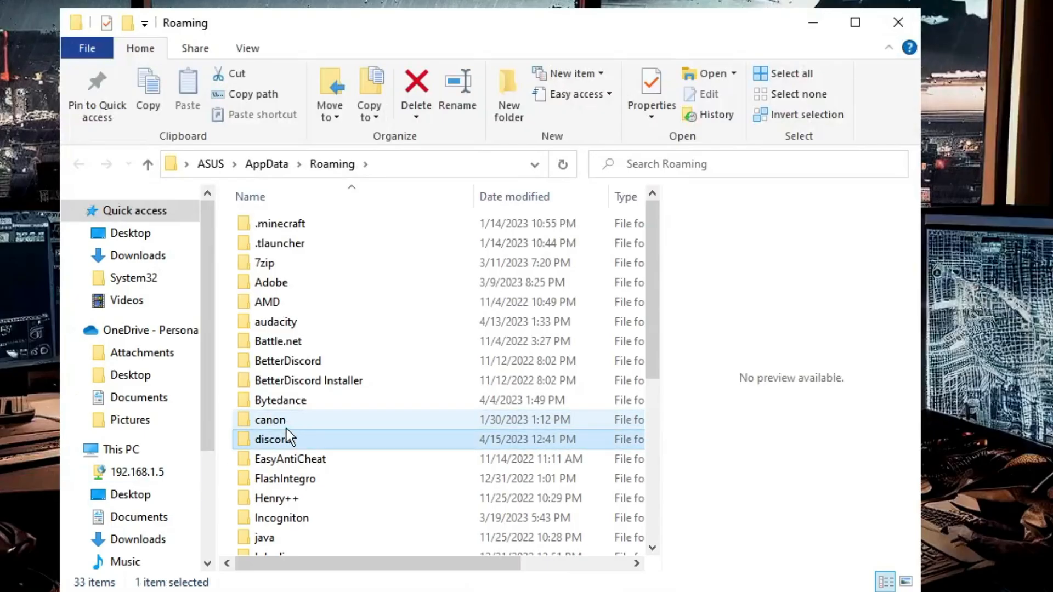
pyautogui.rightClick(273, 439)
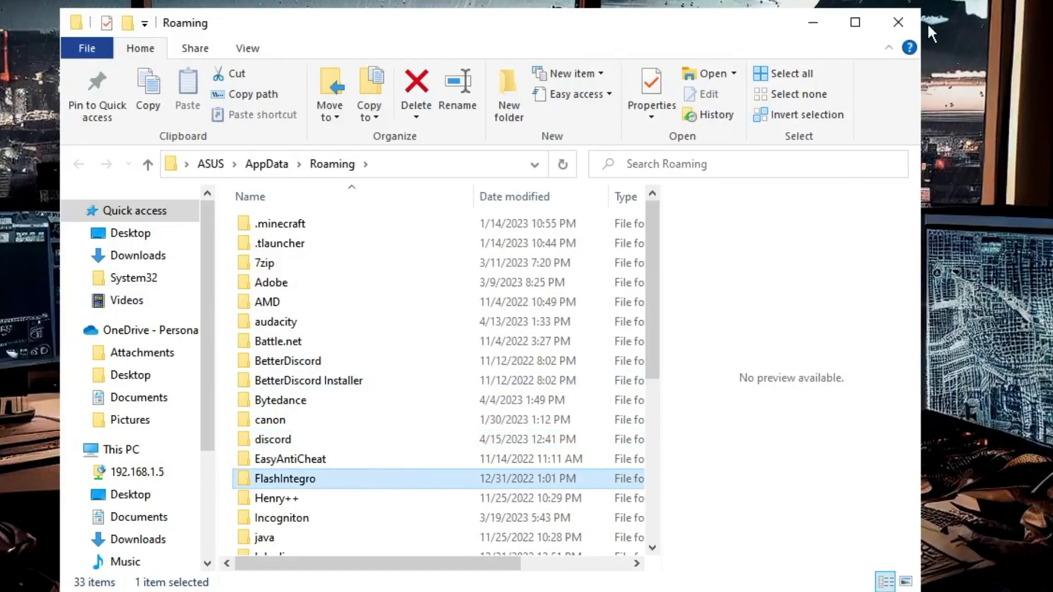
pyautogui.click(898, 22)
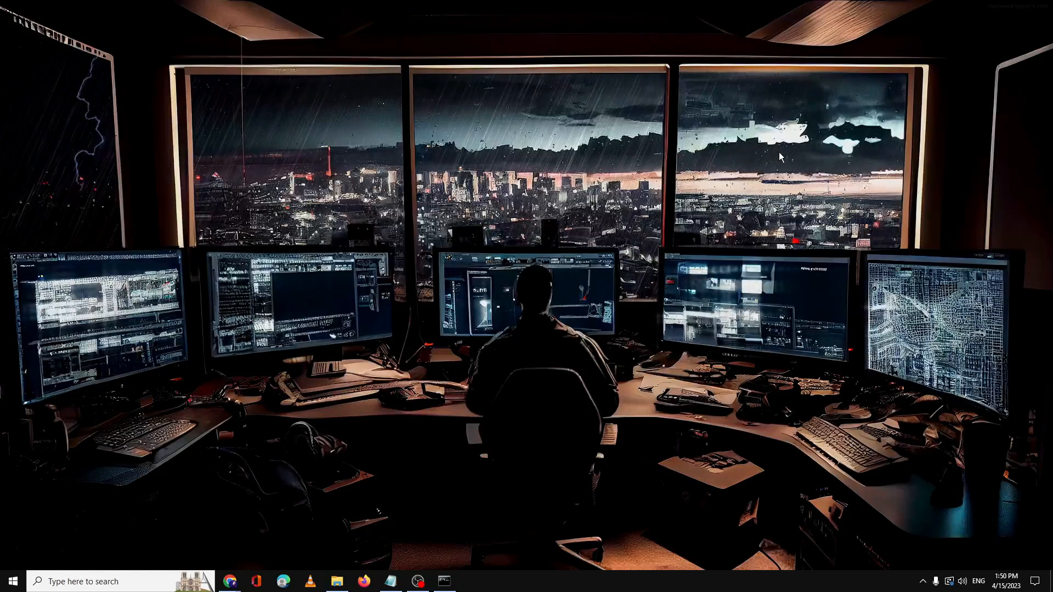
pyautogui.moveTo(230, 581)
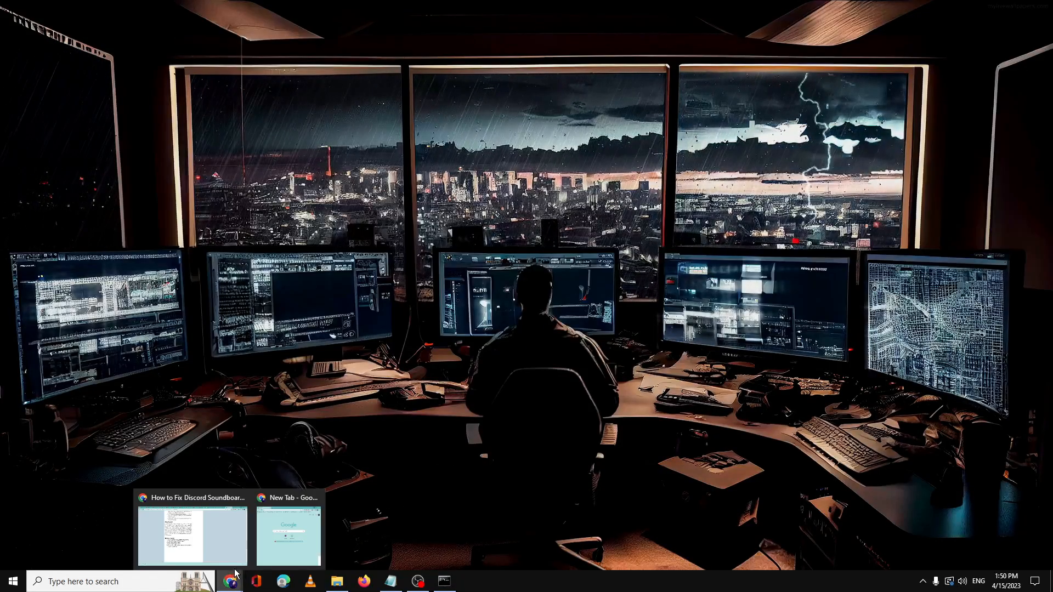
# - Maximize the browser and load discord.com
pyautogui.click(287, 534)
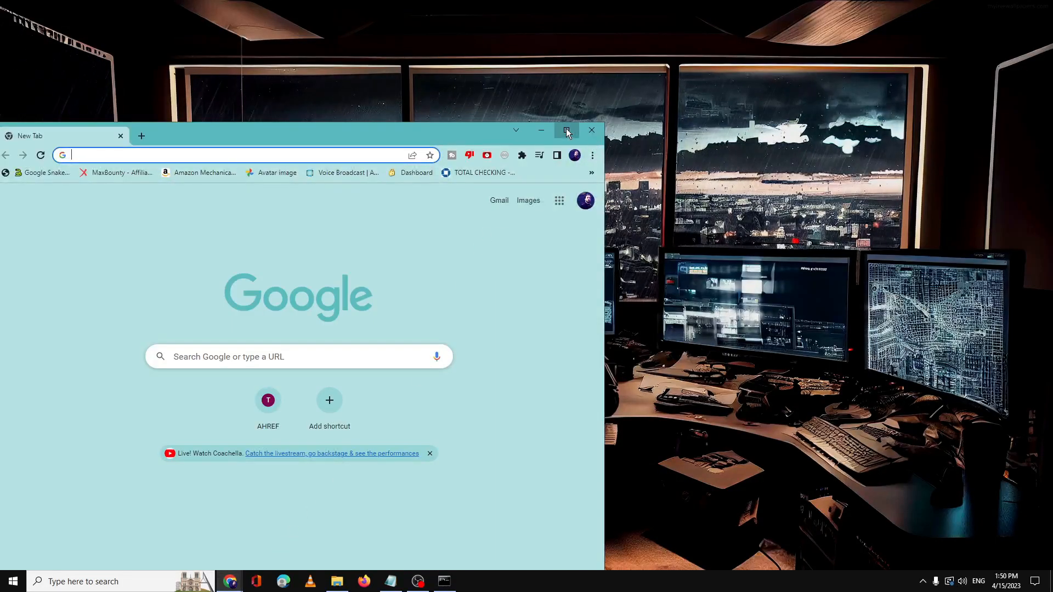
pyautogui.click(566, 131)
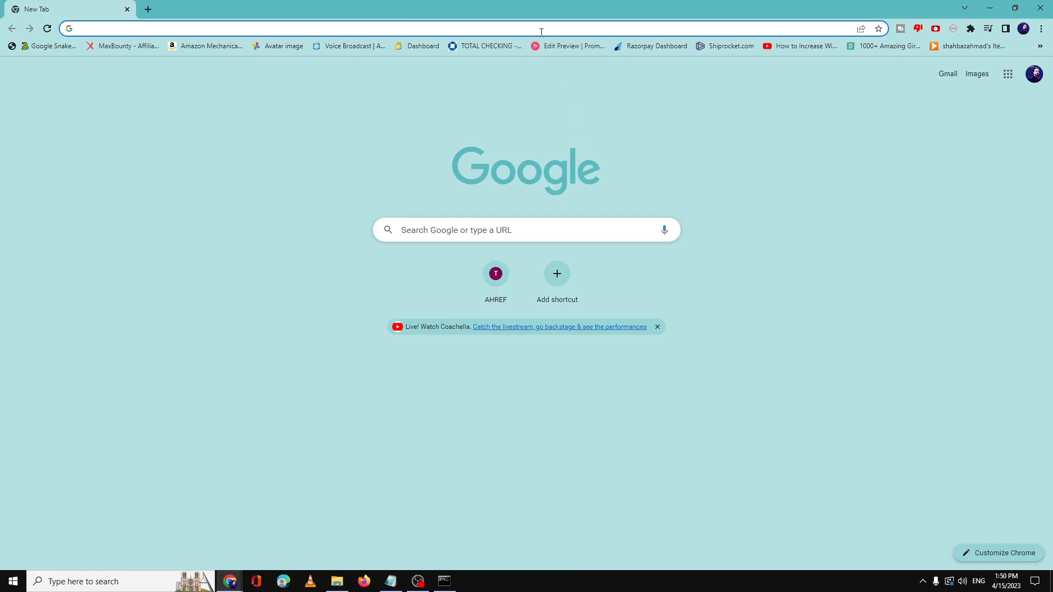
pyautogui.write('discord.com')
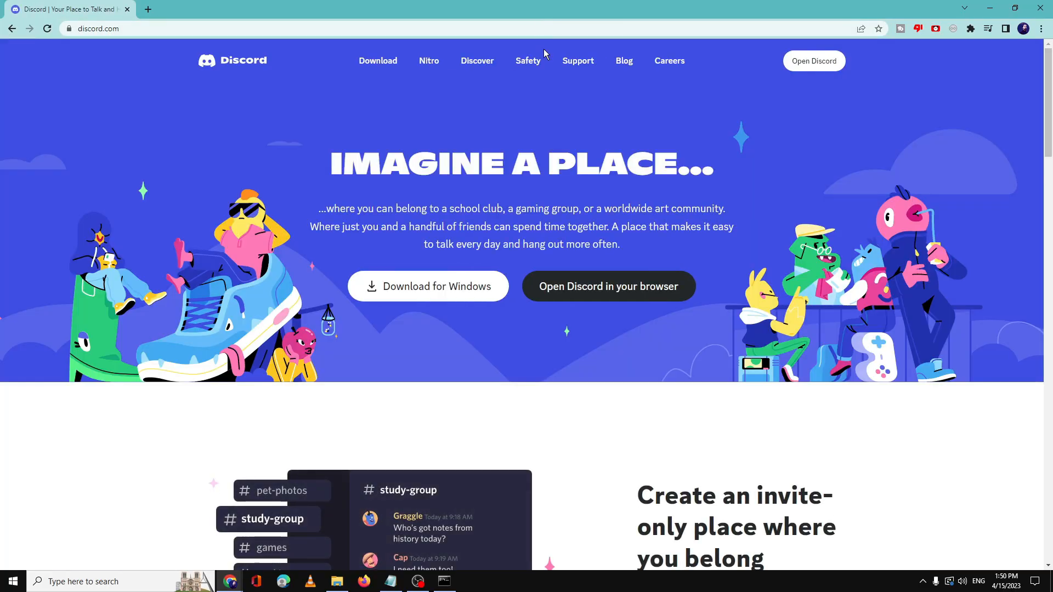
pyautogui.moveTo(542, 79)
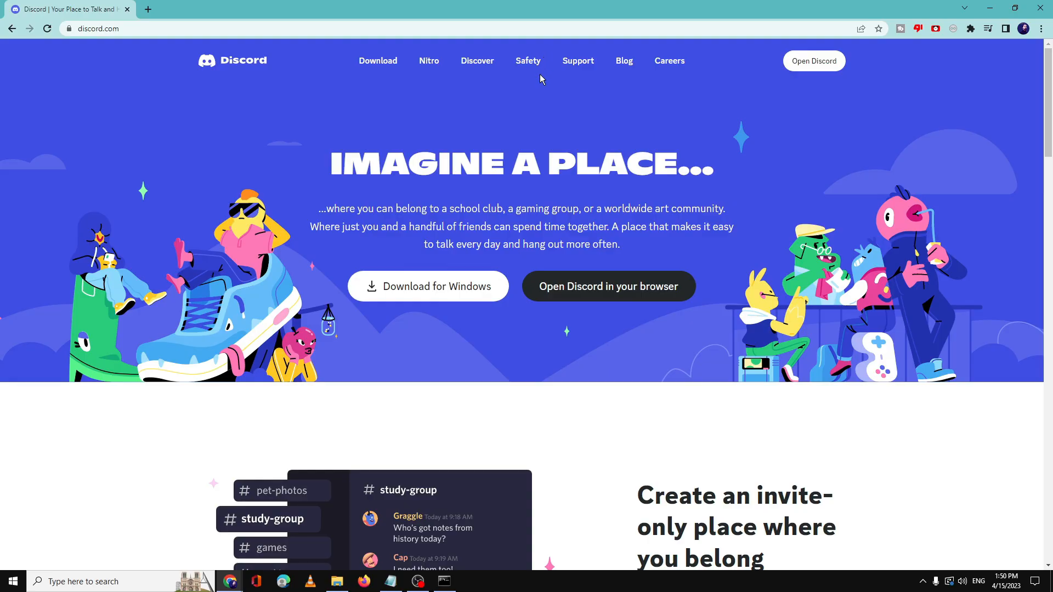
pyautogui.moveTo(597, 143)
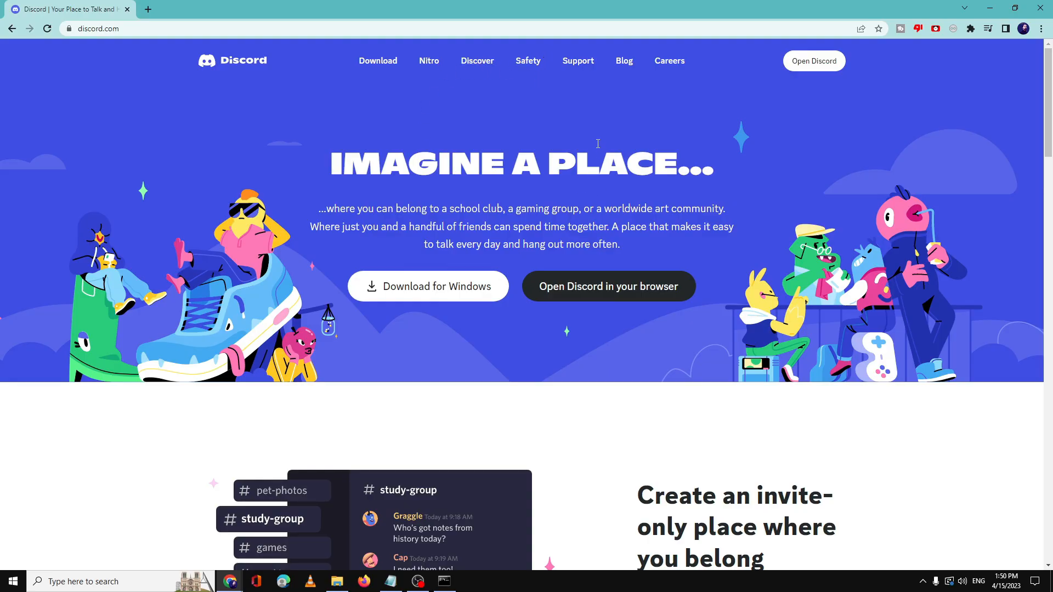
pyautogui.moveTo(598, 145)
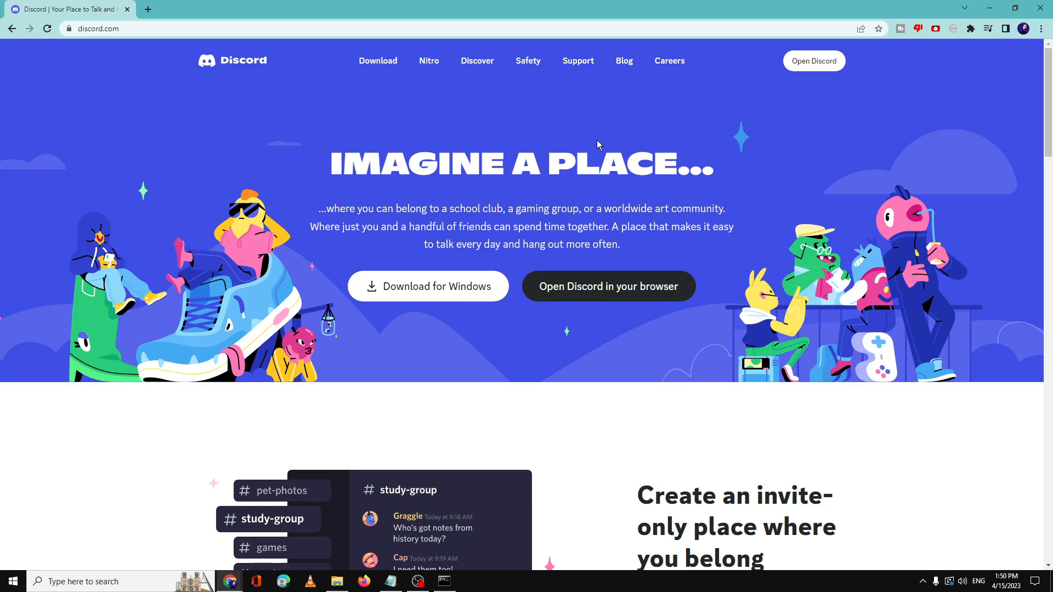
pyautogui.moveTo(695, 90)
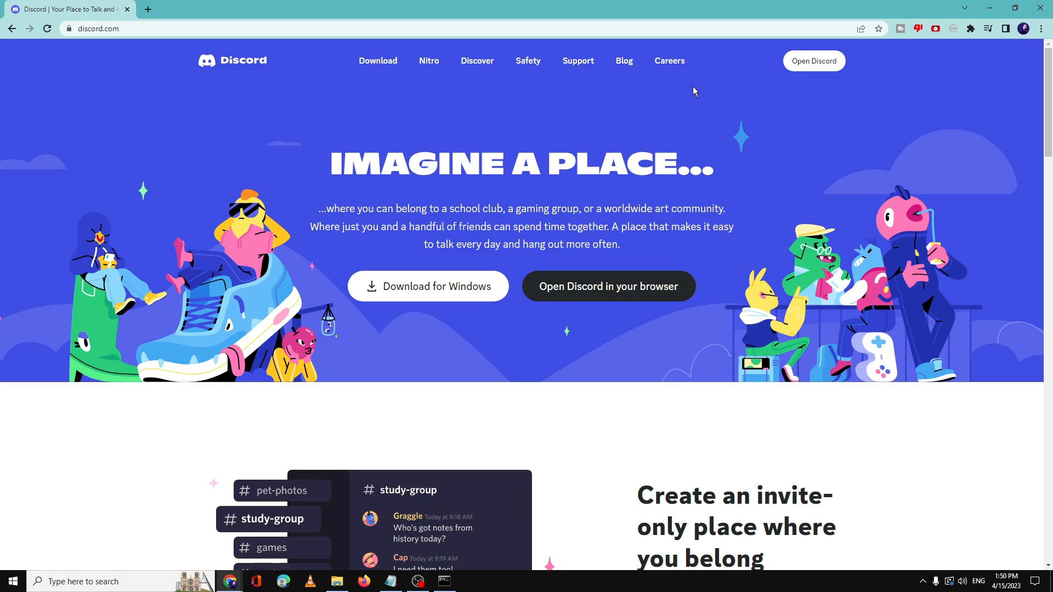
pyautogui.moveTo(692, 85)
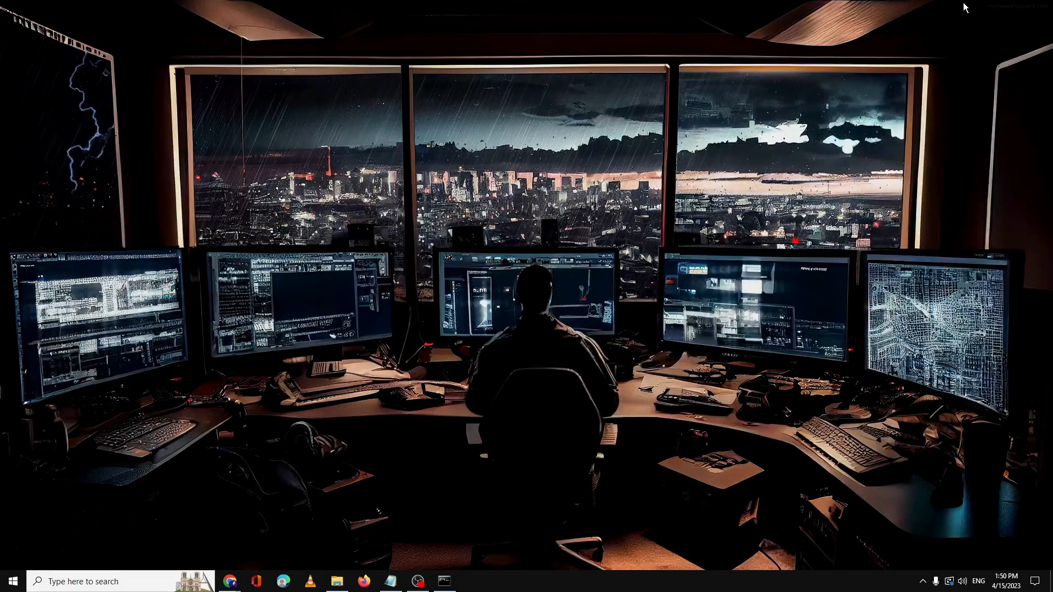
# - Launch Discord from Windows search and connect to Among US's Lobby voice channel
pyautogui.click(101, 580)
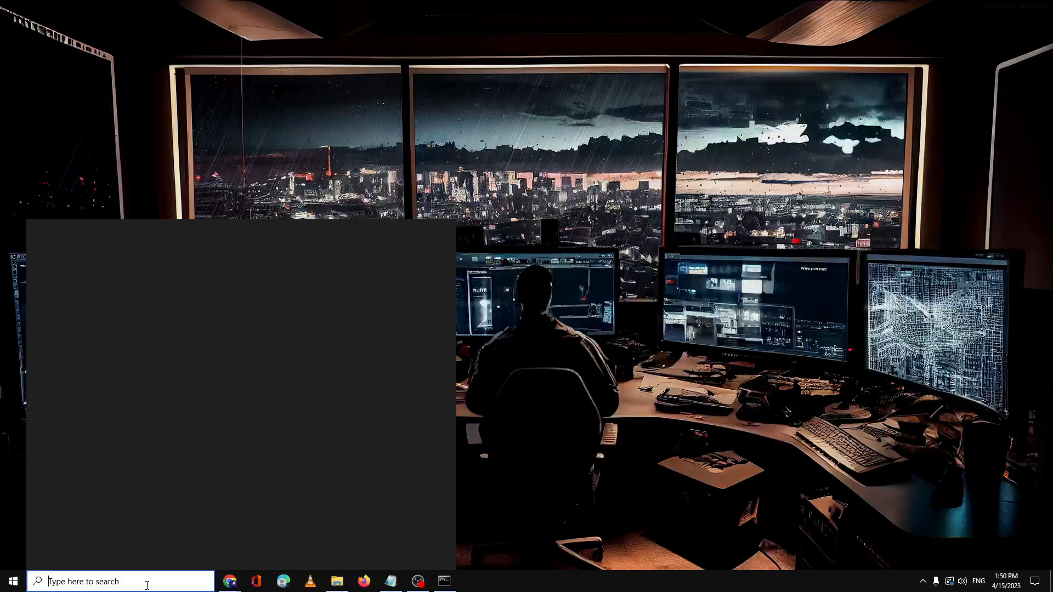
pyautogui.click(470, 580)
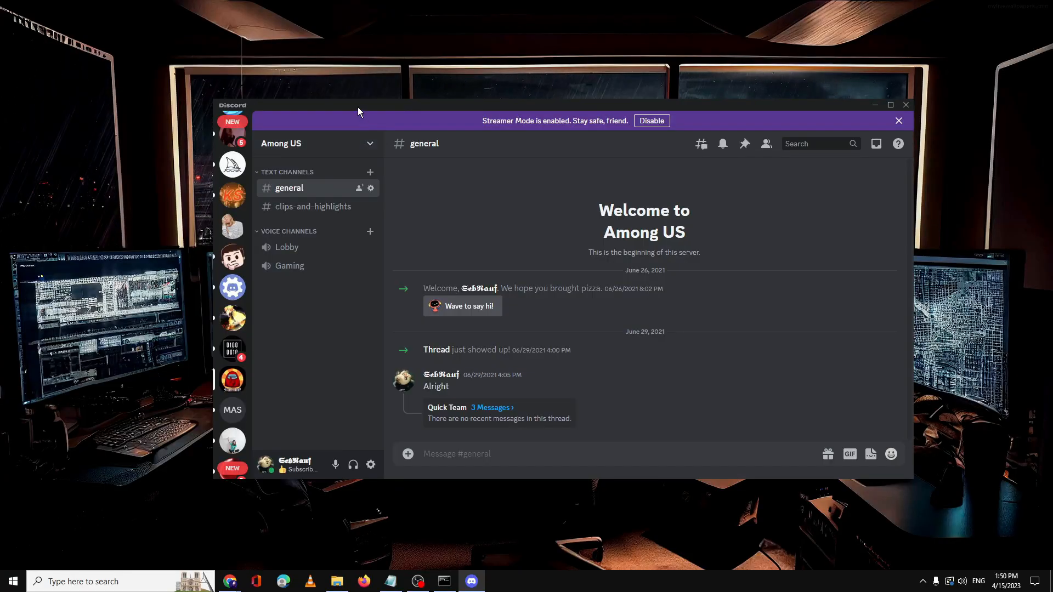
pyautogui.moveTo(345, 233)
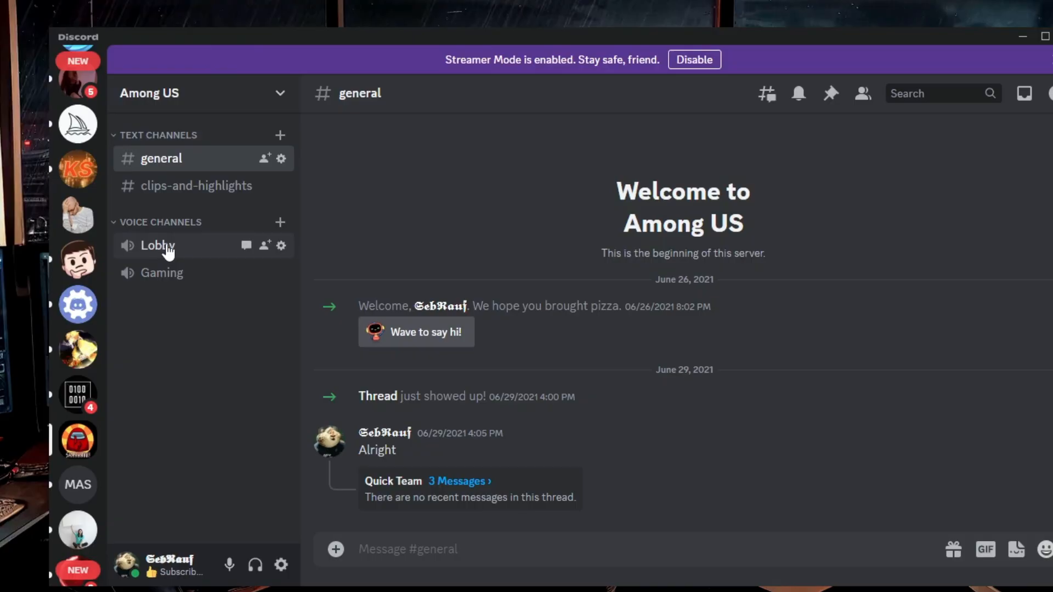
pyautogui.click(157, 245)
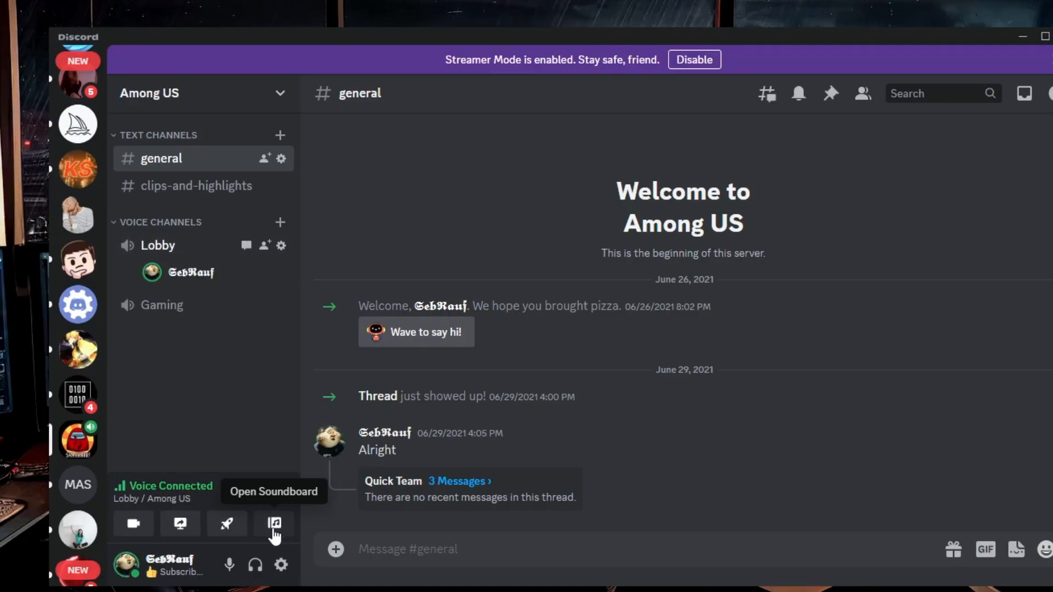
pyautogui.moveTo(276, 536)
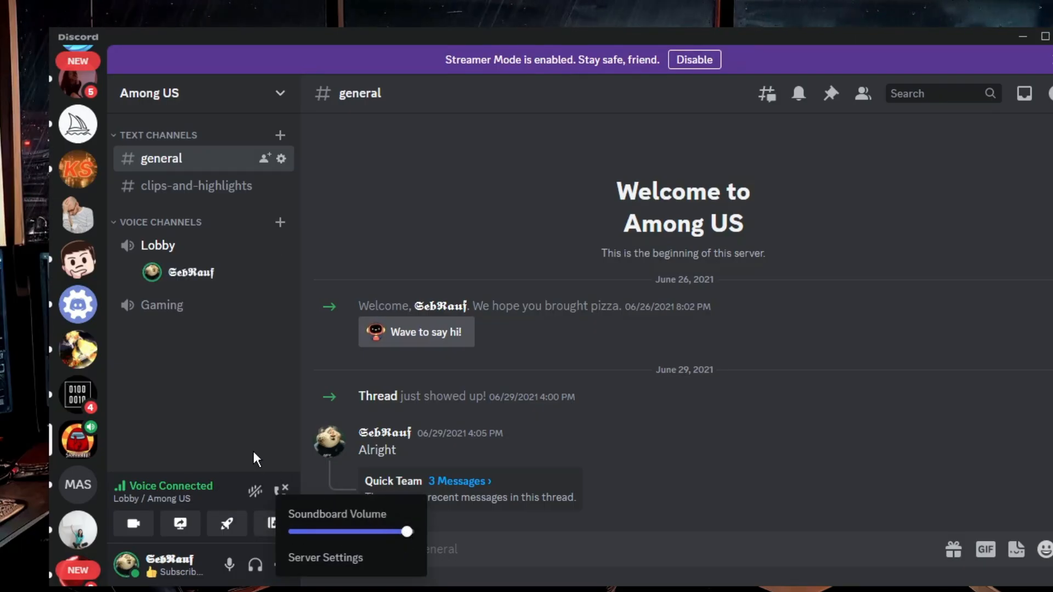
# - Open the soundboard showing default sounds like quack, airhorn and cricket
pyautogui.click(273, 524)
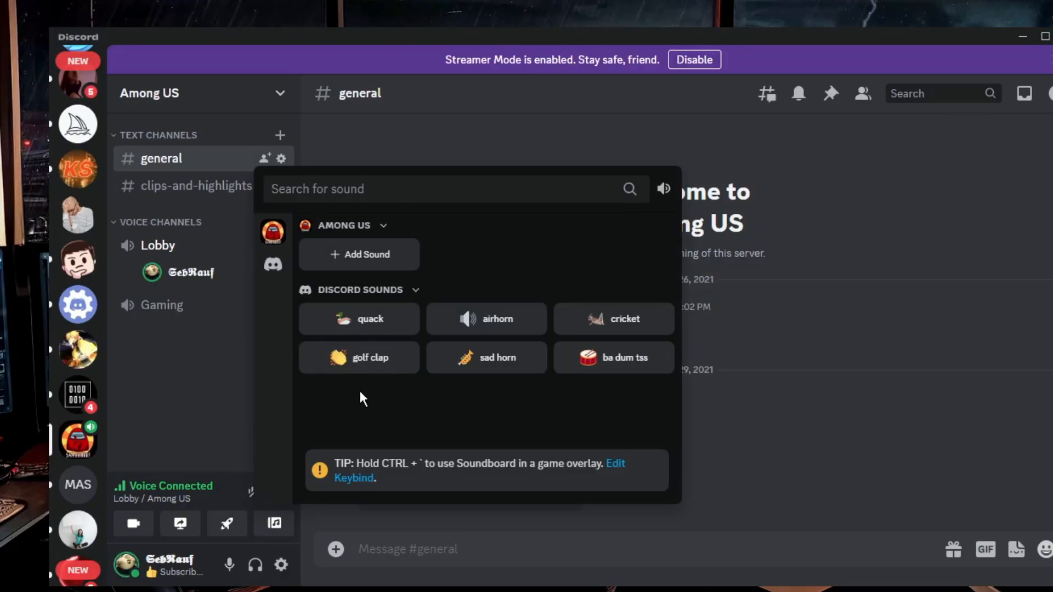
pyautogui.moveTo(398, 259)
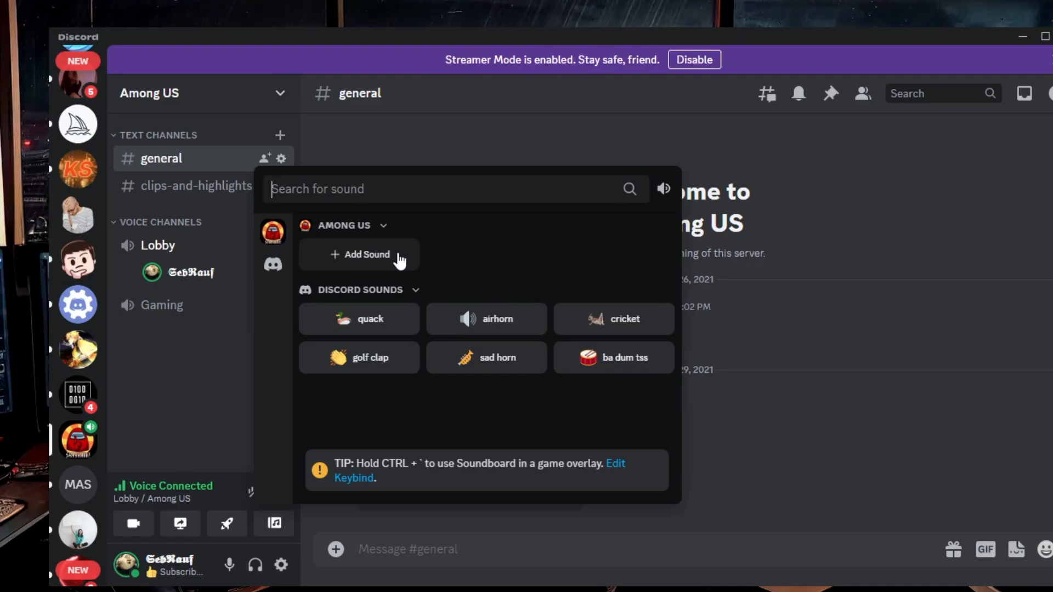
pyautogui.moveTo(358, 318)
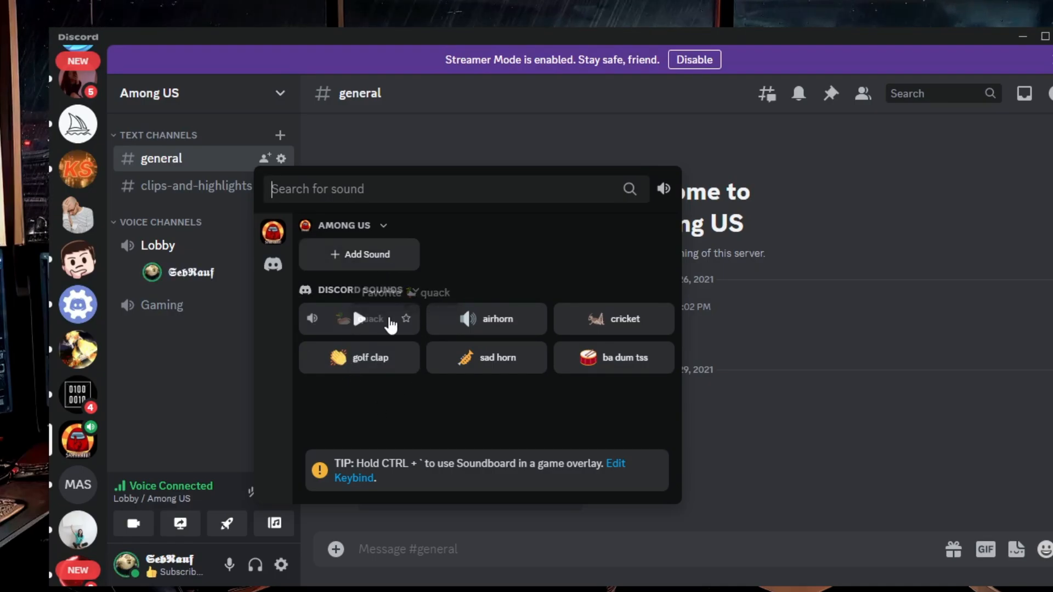
pyautogui.moveTo(469, 329)
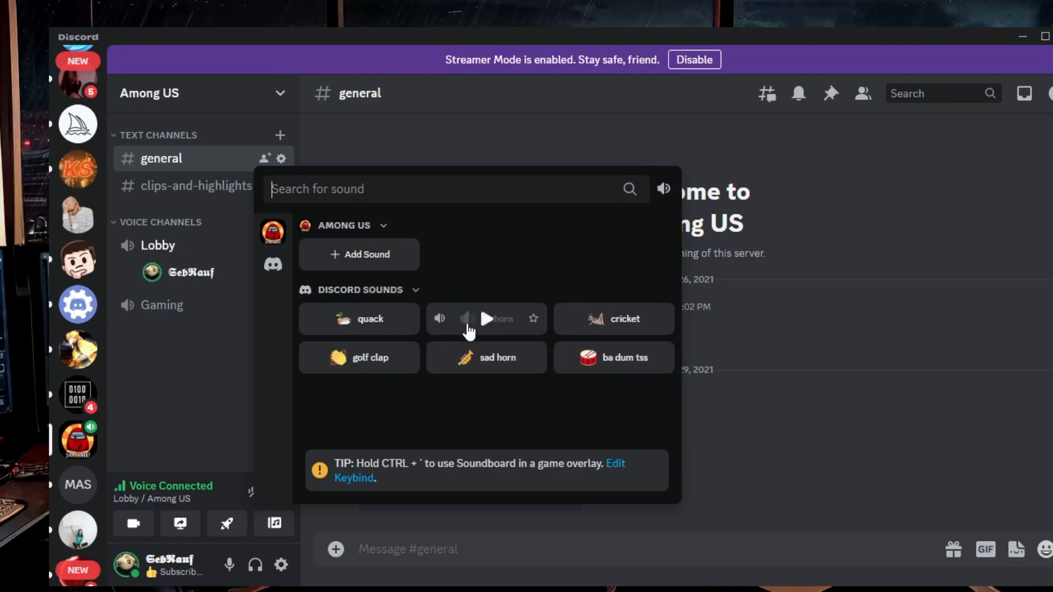
pyautogui.moveTo(395, 318)
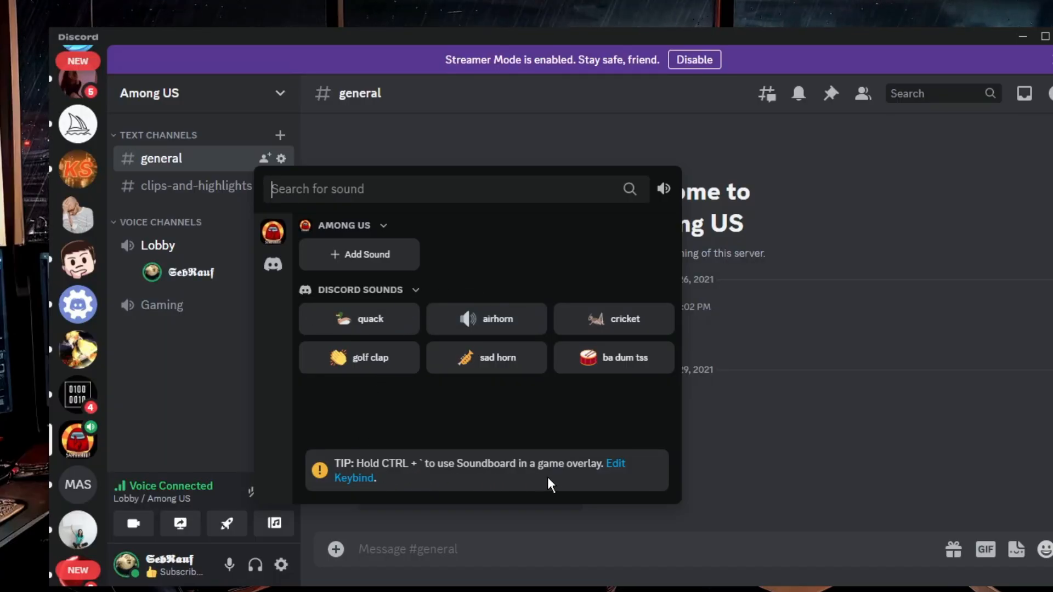
pyautogui.moveTo(386, 470)
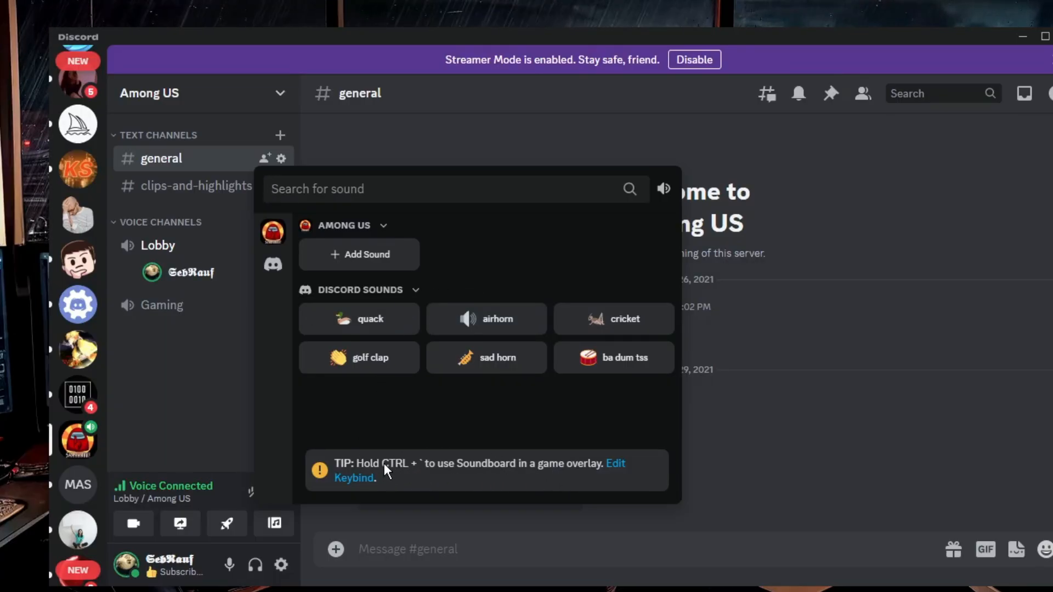
pyautogui.moveTo(604, 476)
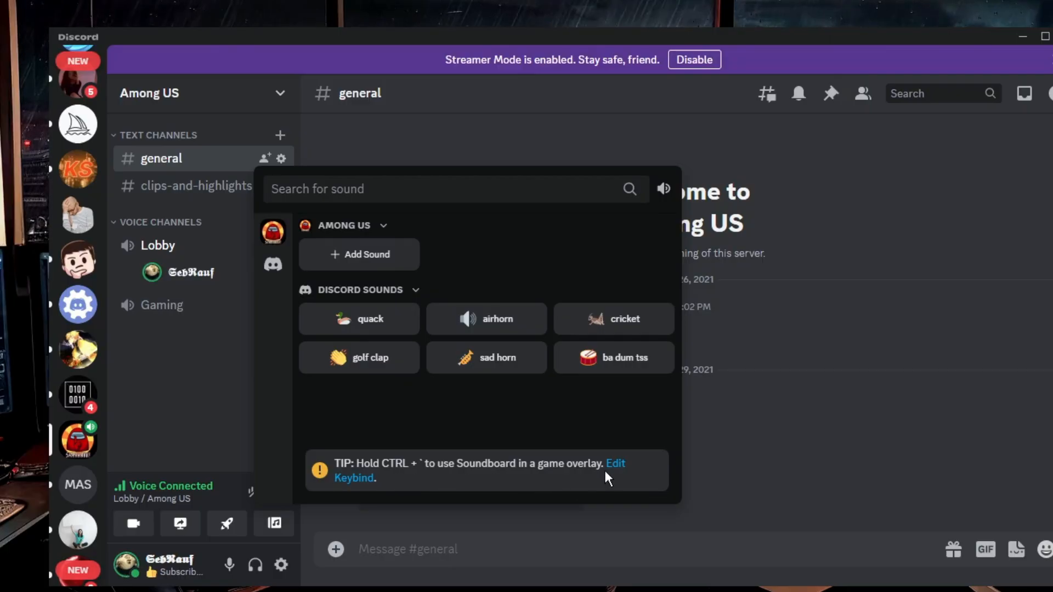
# - Open the Soundboard Keybind dialog showing CTRL + `, then cancel without saving
pyautogui.click(615, 470)
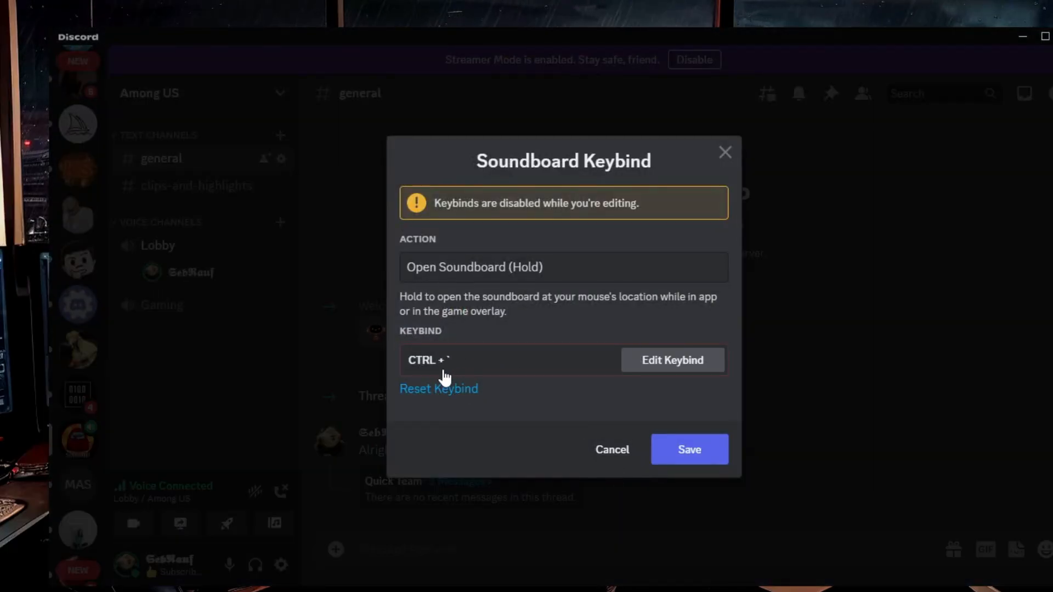
pyautogui.click(671, 360)
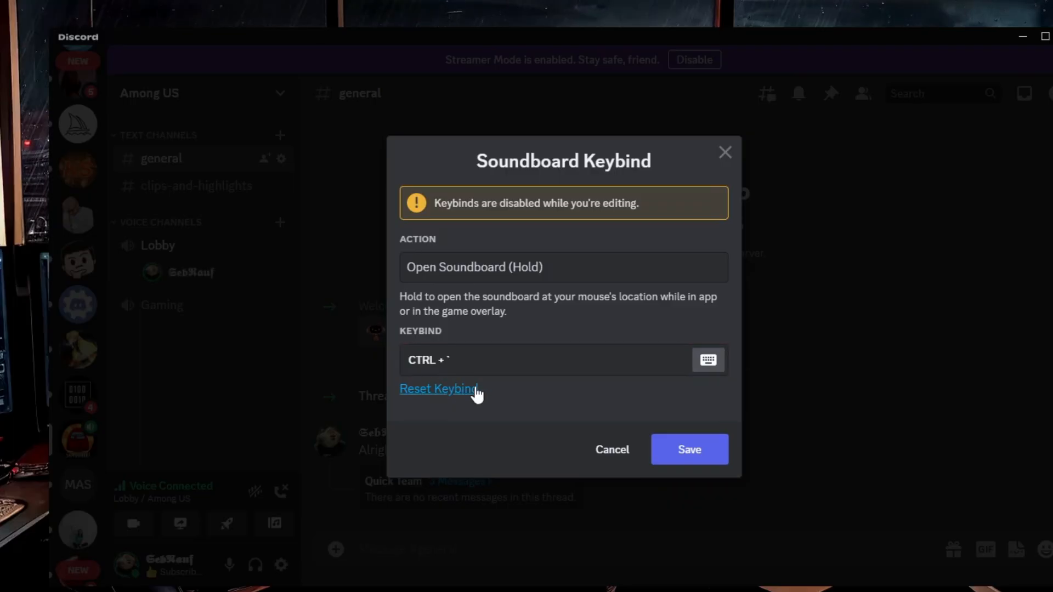
pyautogui.moveTo(611, 449)
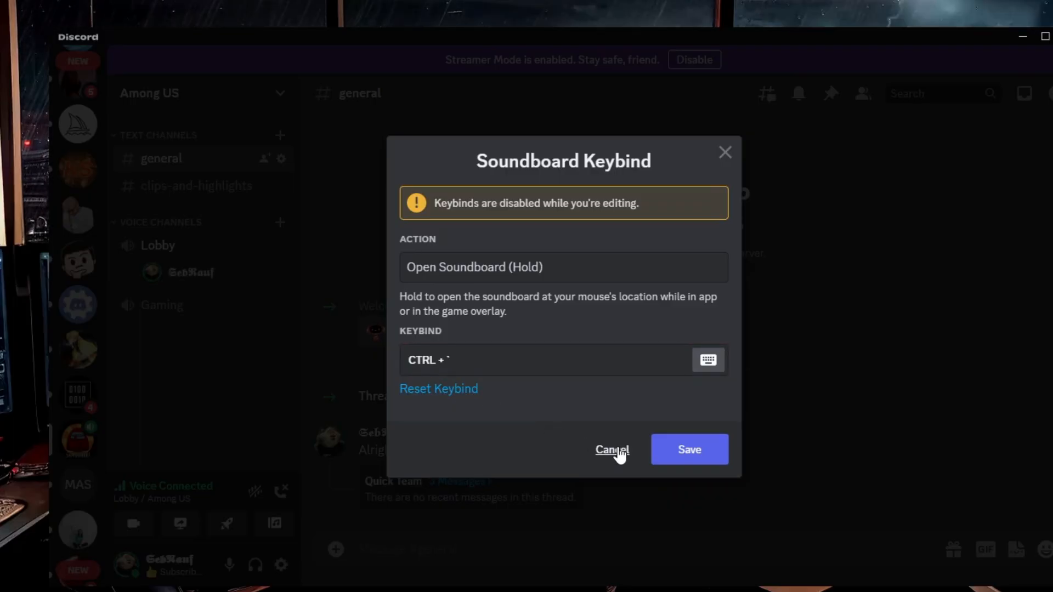
pyautogui.click(610, 449)
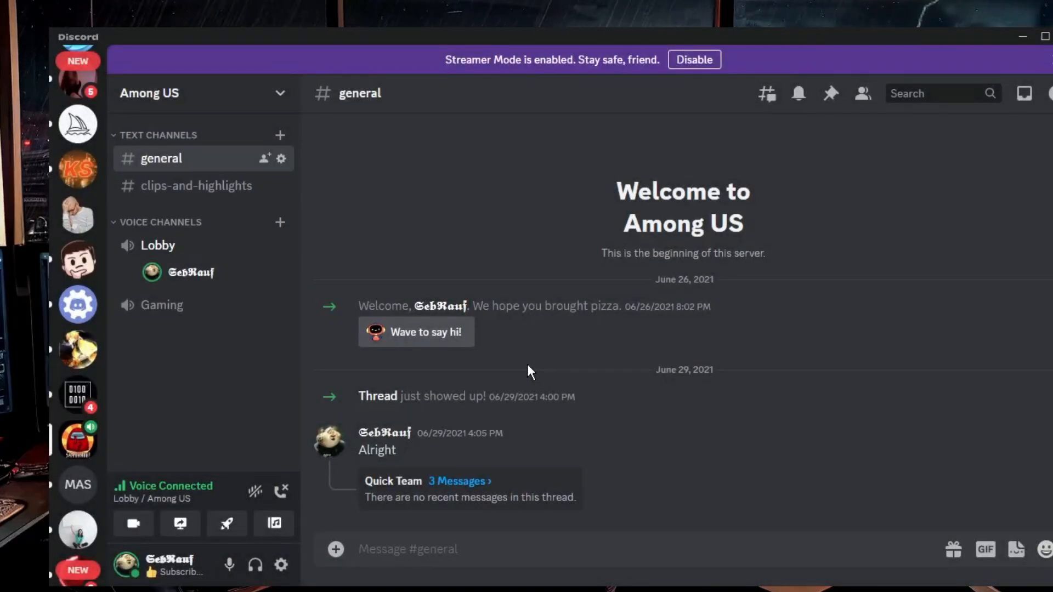